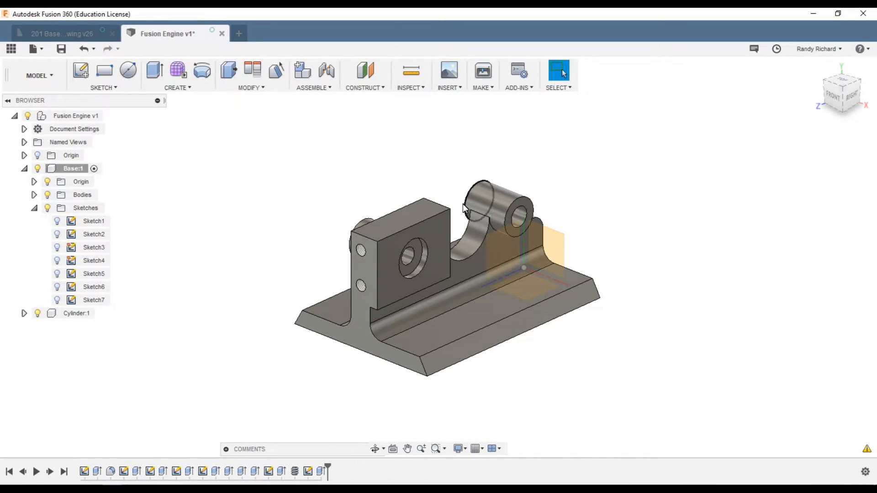
mouse_move(330, 265)
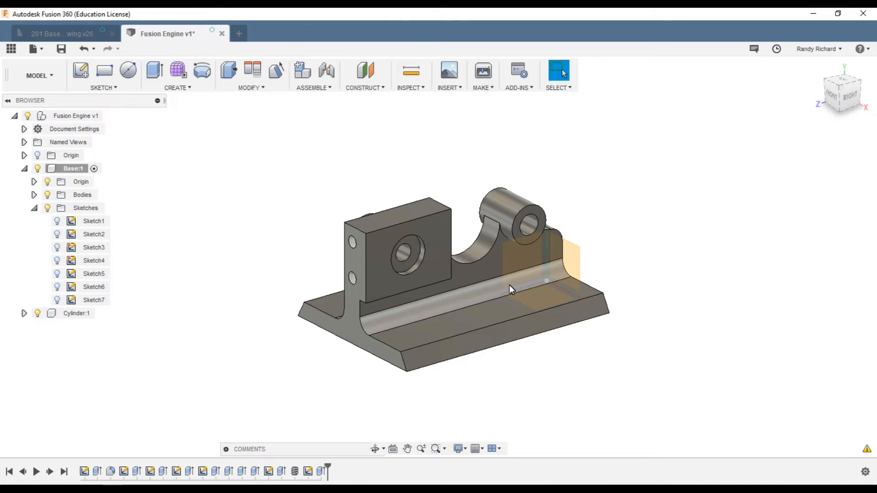
mouse_move(312, 232)
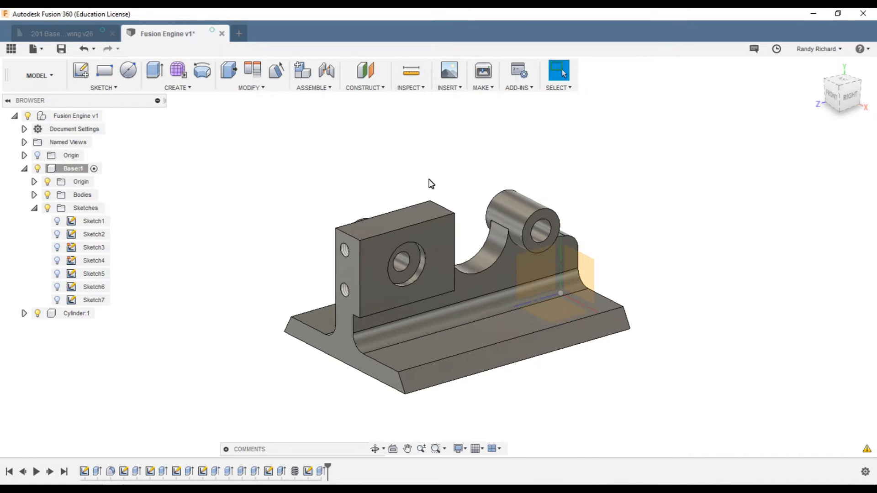
mouse_move(373, 246)
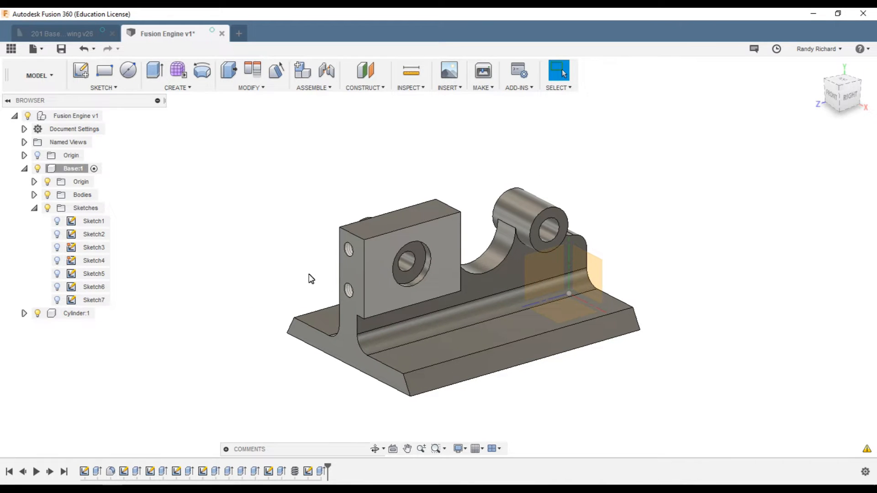
mouse_move(383, 260)
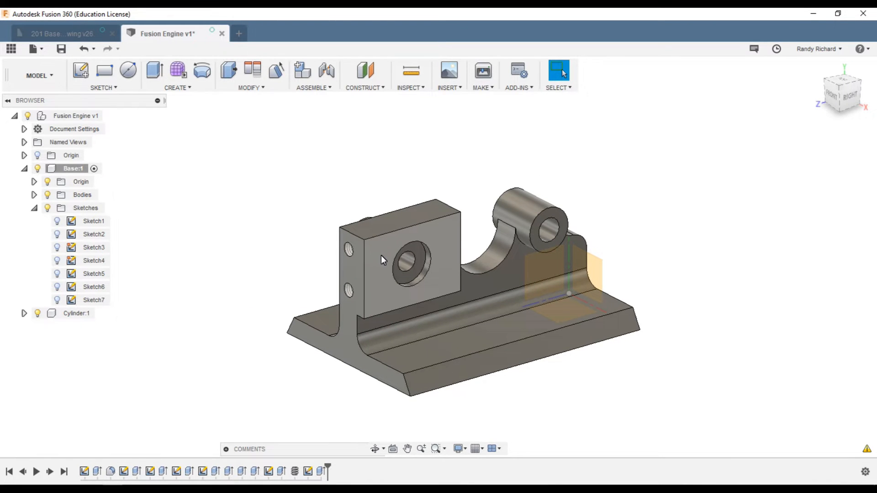
Create a sketch on the block's front face and draw guide lines across the hole
right_click(383, 252)
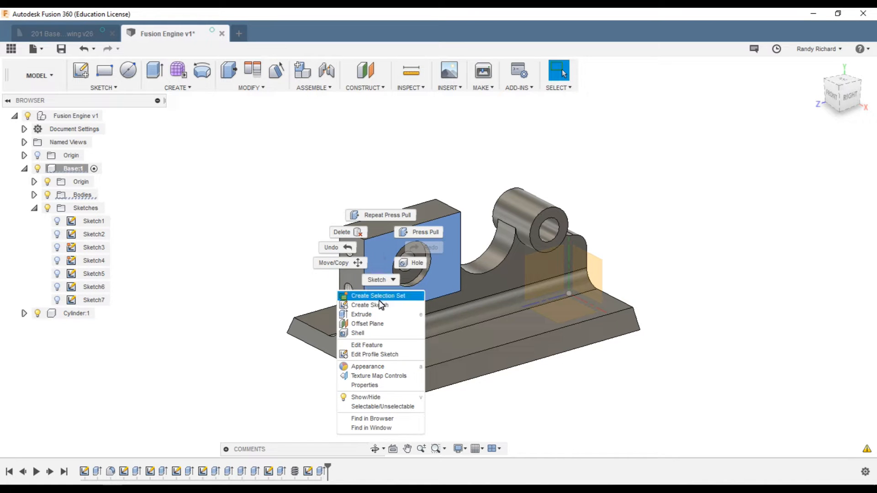
left_click(369, 305)
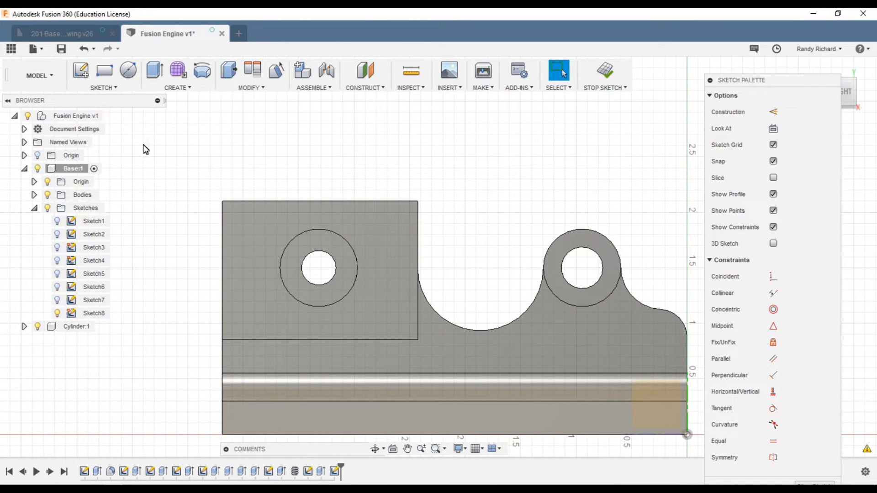
left_click(558, 70)
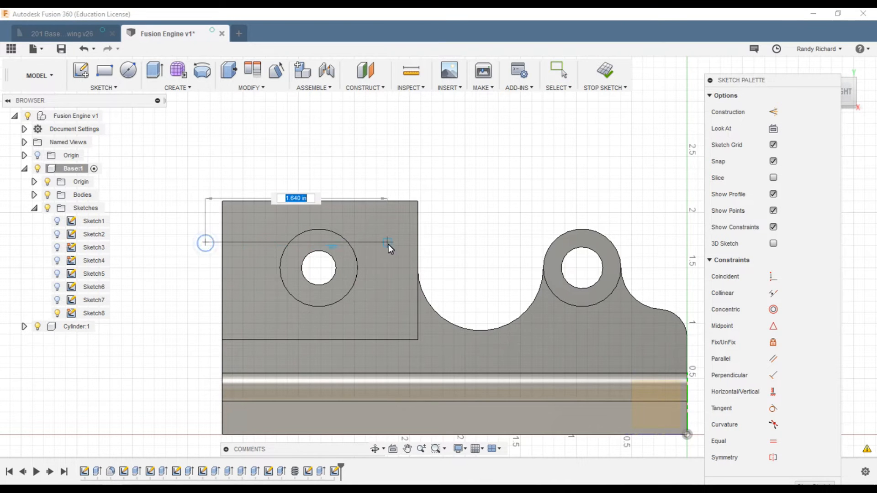
left_click(400, 242)
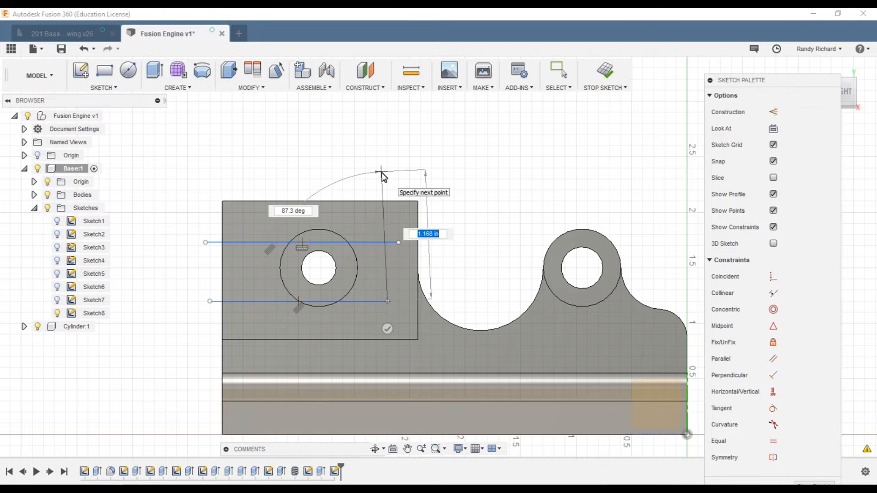
key("Escape")
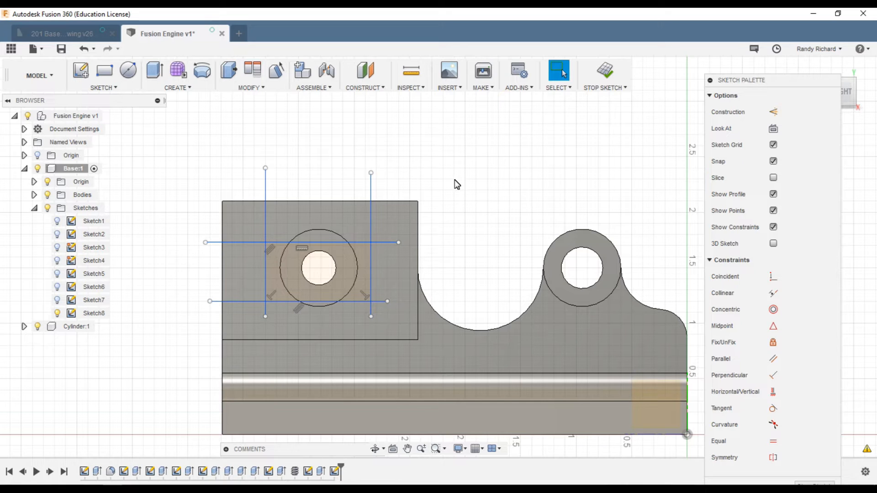
mouse_move(437, 158)
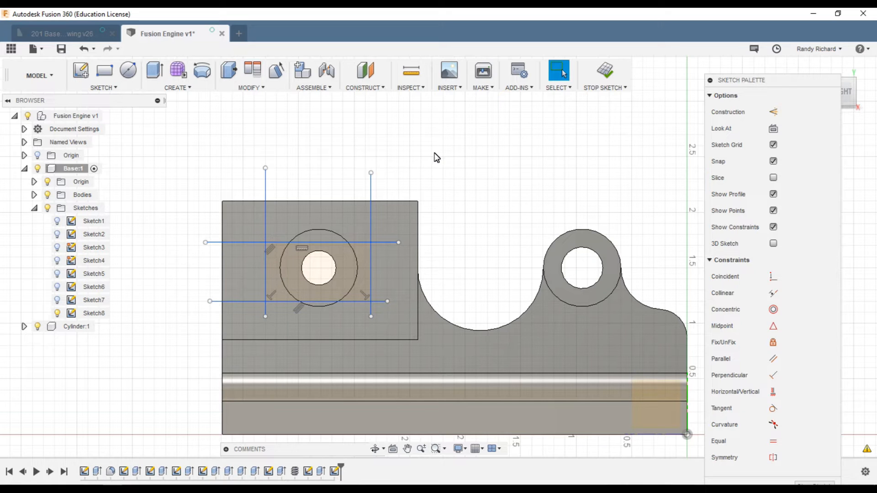
Make the four crossing lines construction lines, dimensioned 1.00, 0.50, 0.22 and 0.11
left_click(773, 112)
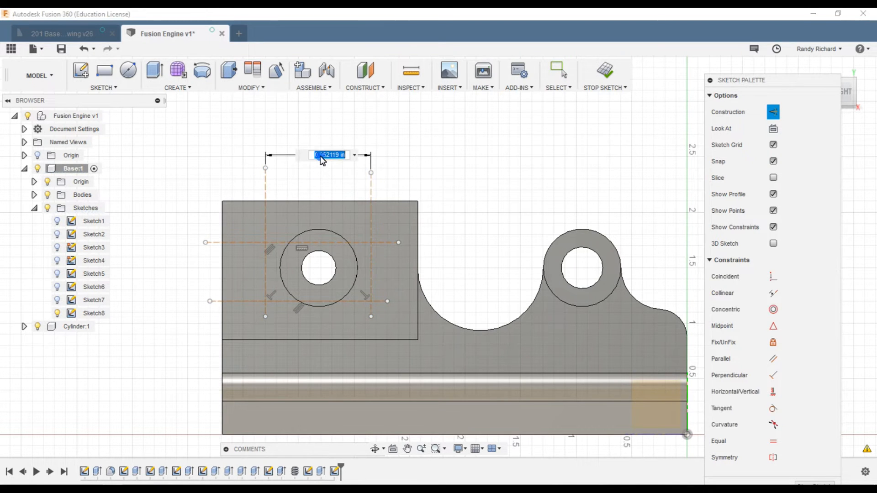
type("1.00")
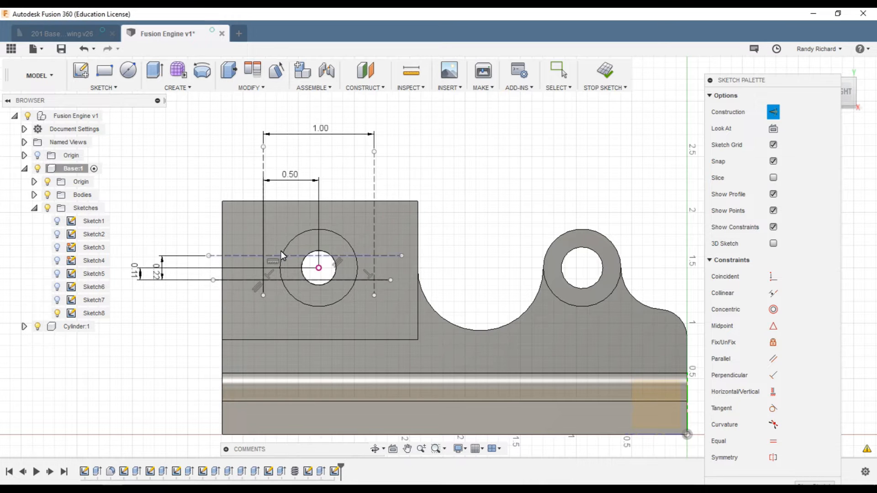
left_click(558, 70)
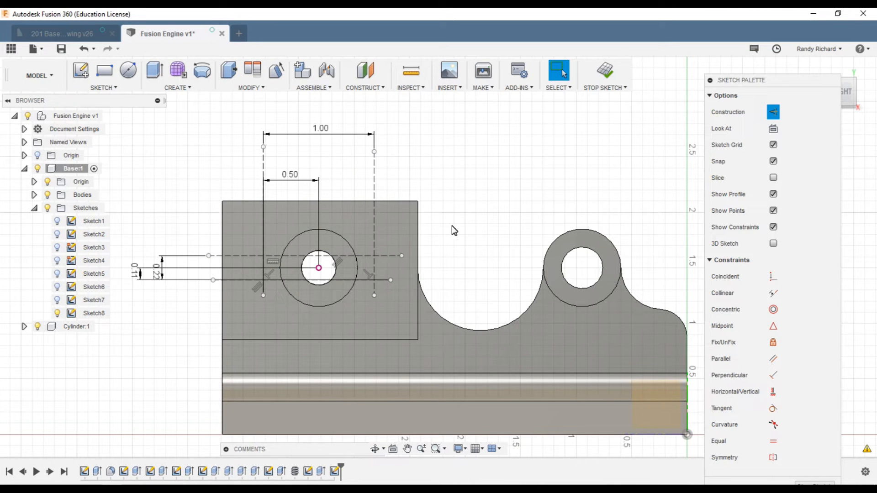
mouse_move(510, 213)
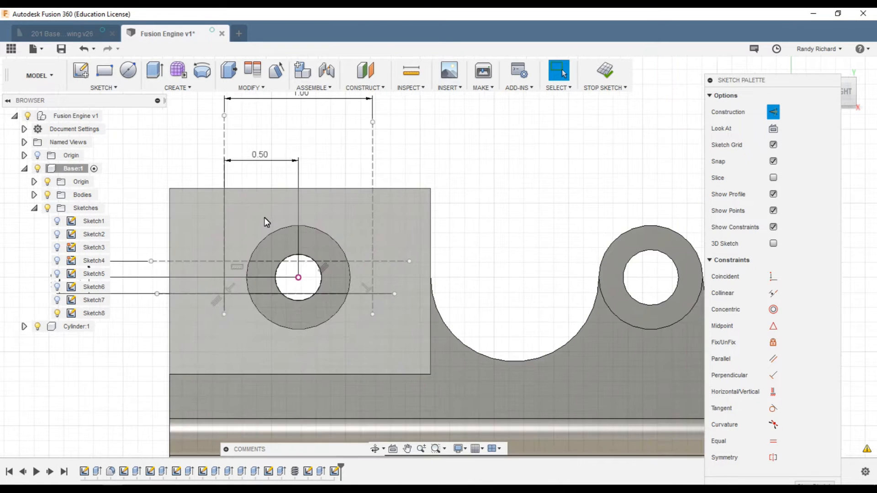
Draw a 0.0935 diameter circle at the upper-left guide-line intersection
left_click(128, 69)
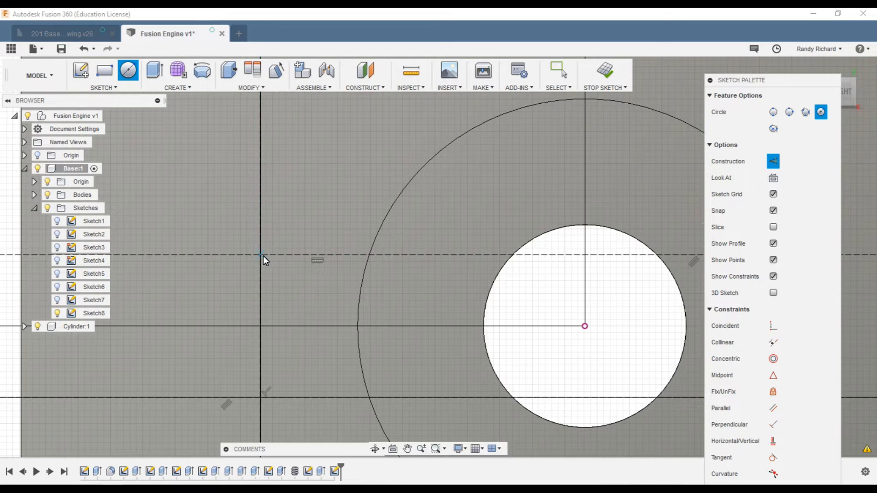
left_click(264, 256)
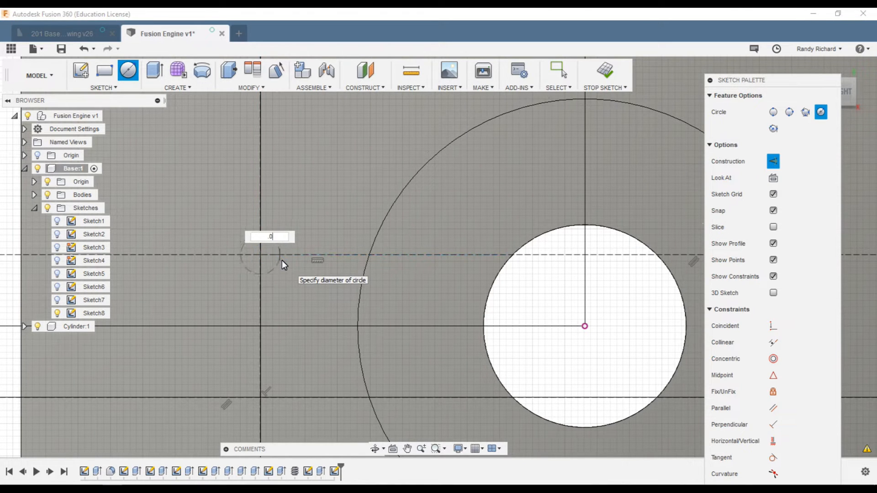
type("0.0935")
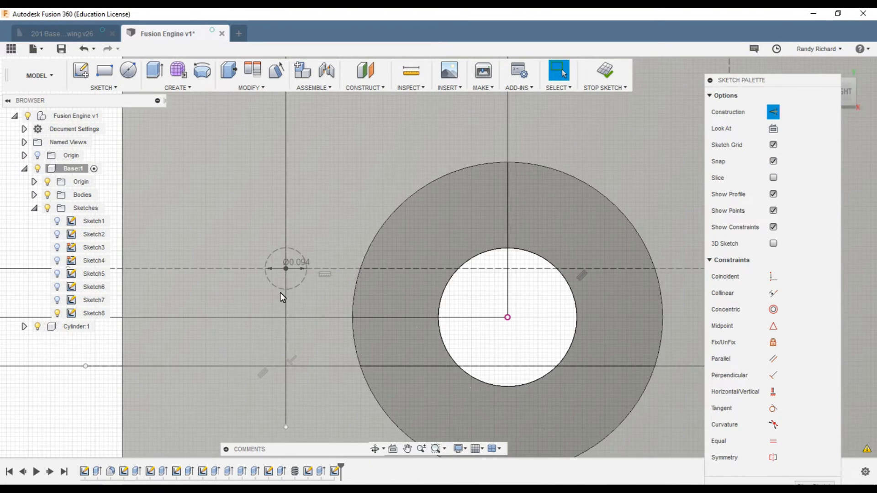
mouse_move(333, 263)
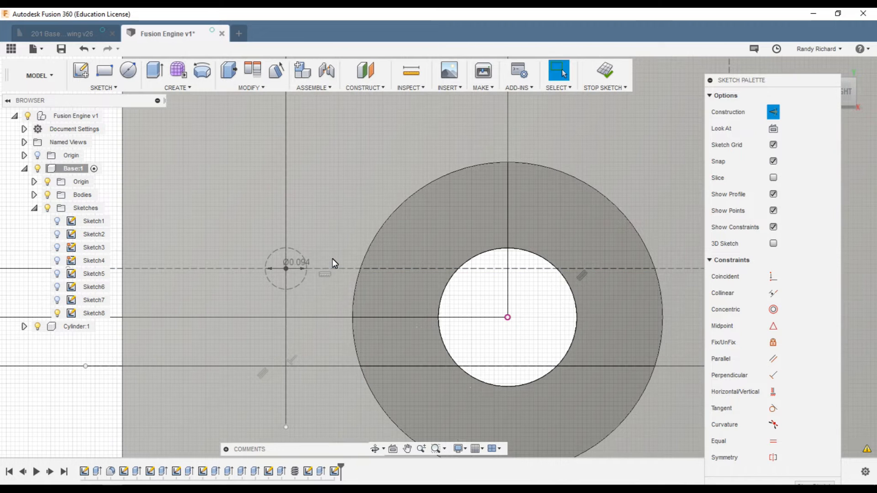
mouse_move(243, 197)
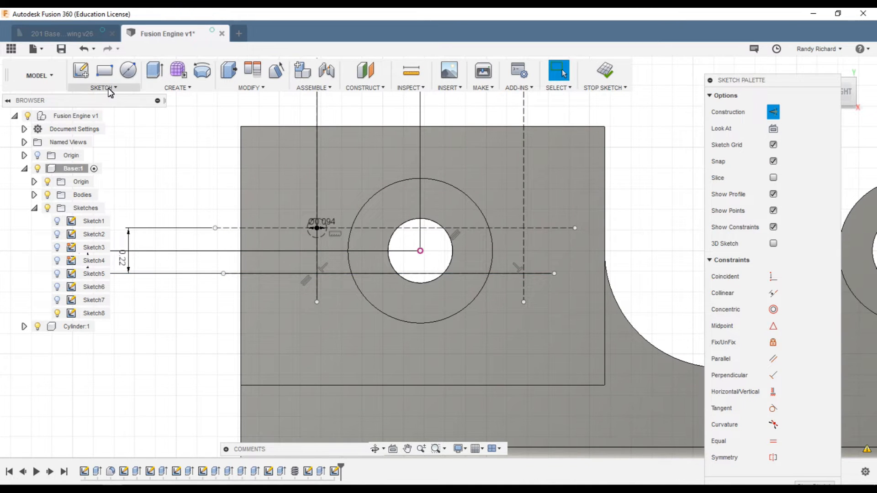
Rectangular-pattern the small circle, quantity 2 each way at 1.00 in and -0.20 in
left_click(103, 88)
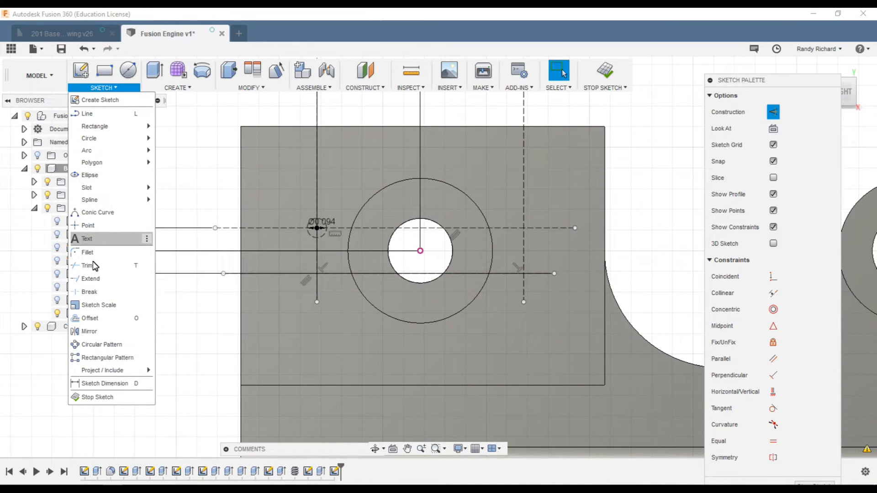
left_click(107, 358)
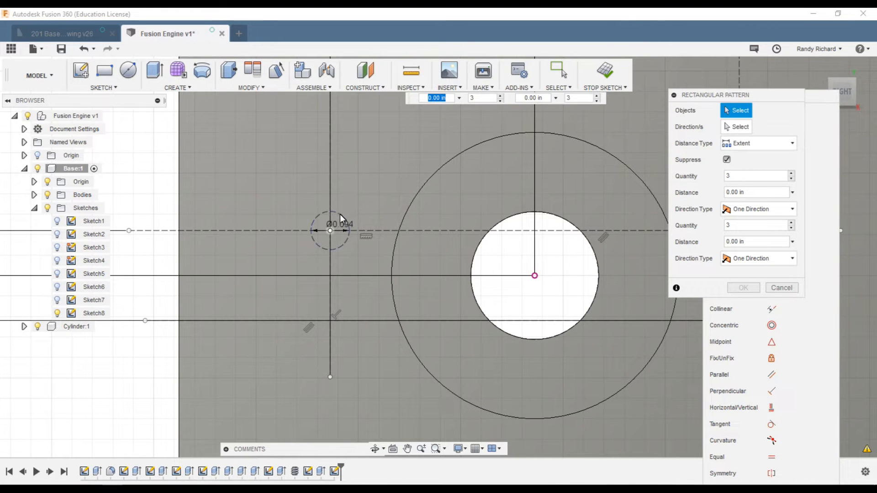
mouse_move(330, 232)
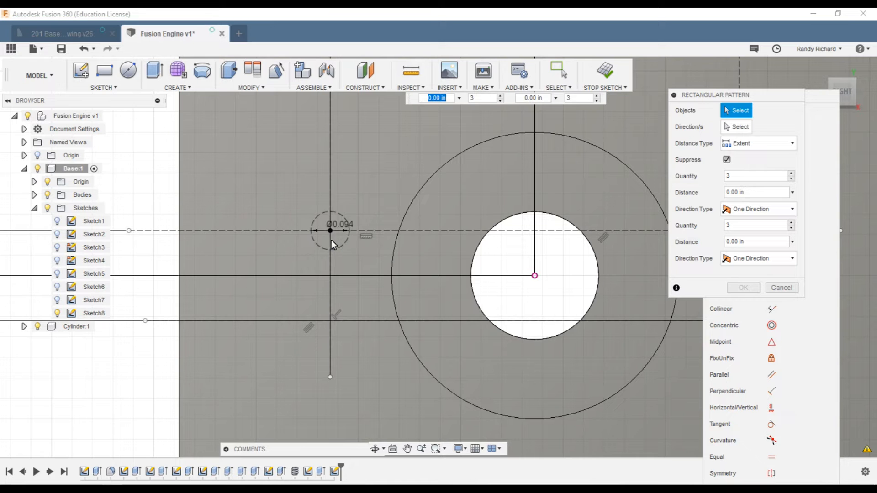
left_click(329, 231)
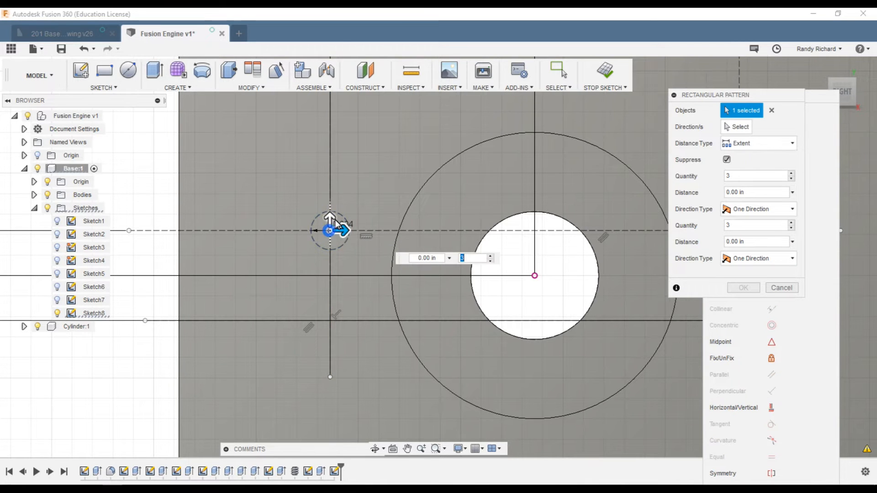
left_click(330, 231)
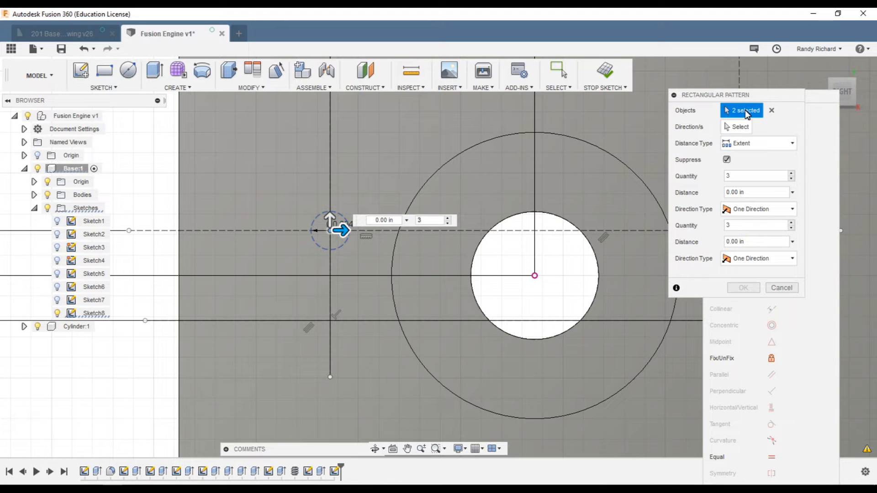
left_click(739, 127)
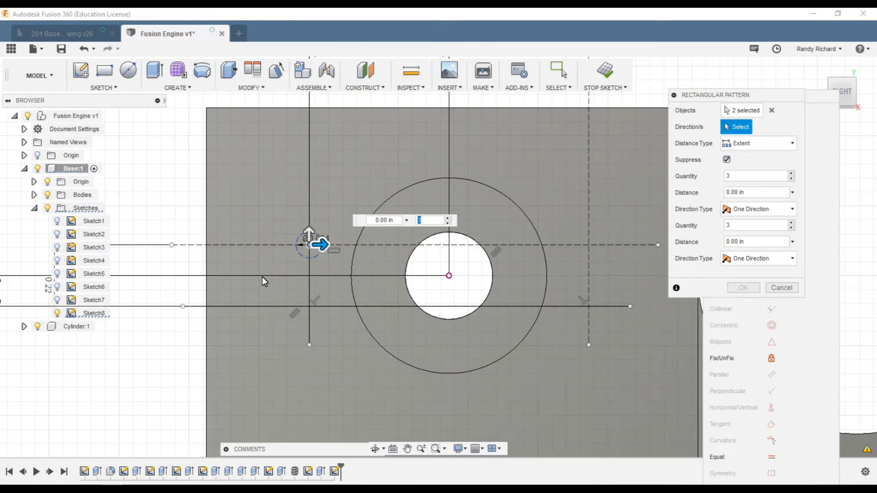
left_click_drag(319, 245, 523, 250)
type("2")
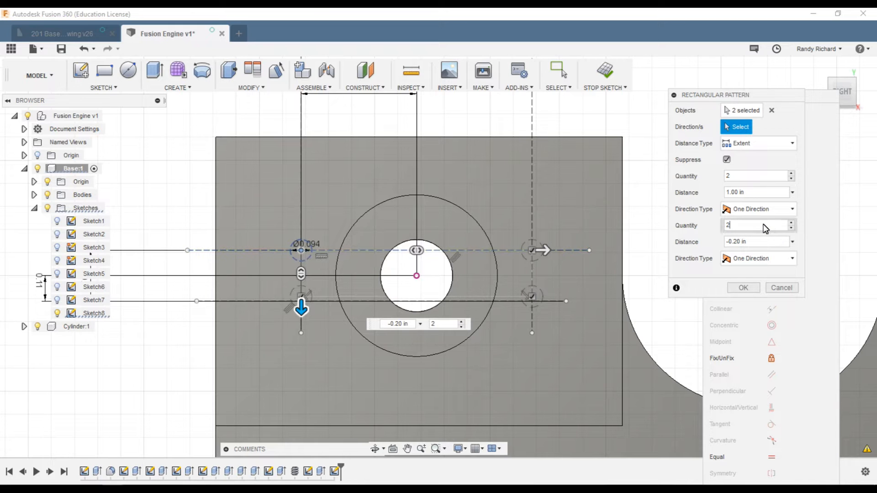
left_click(755, 241)
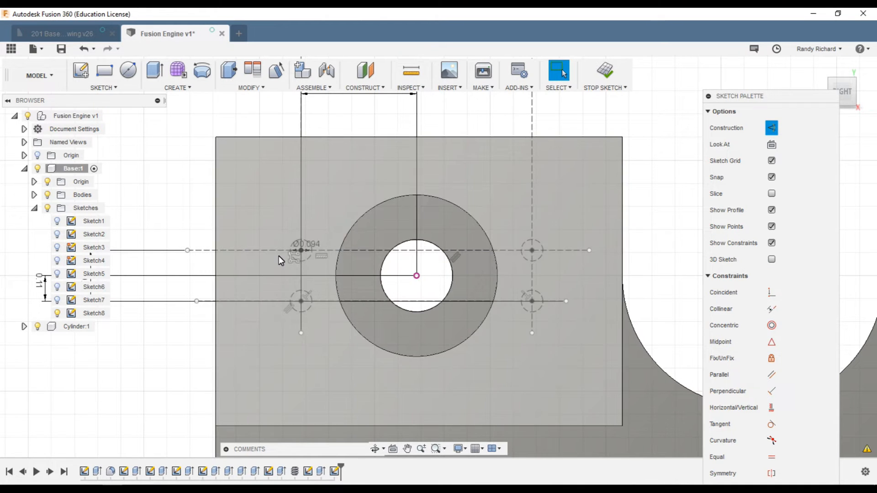
mouse_move(605, 75)
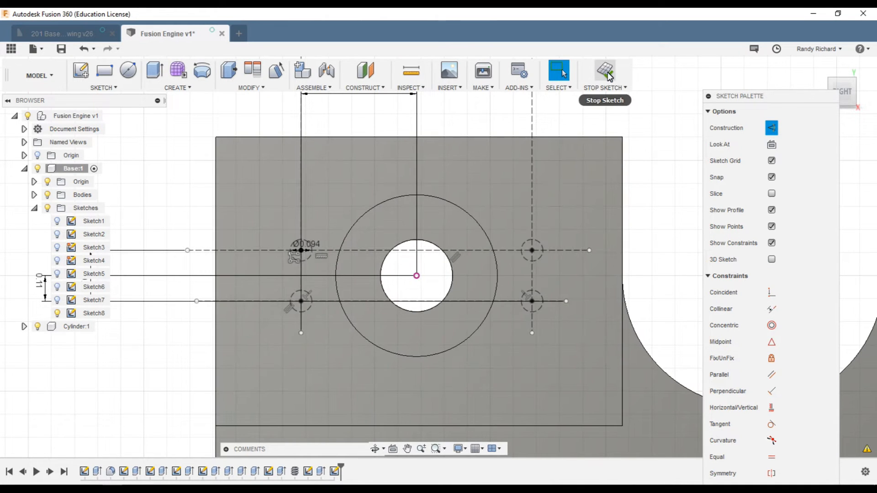
Finish the hole sketch and return to the Home 3D view
left_click(605, 73)
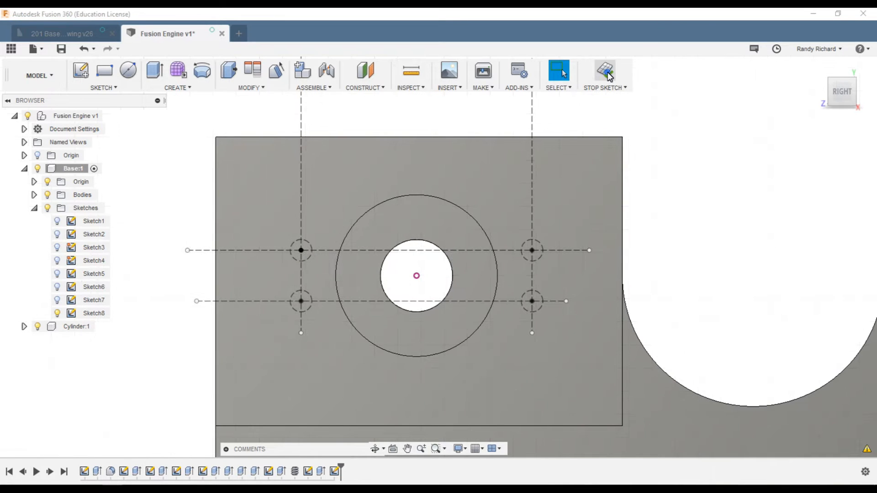
left_click(604, 72)
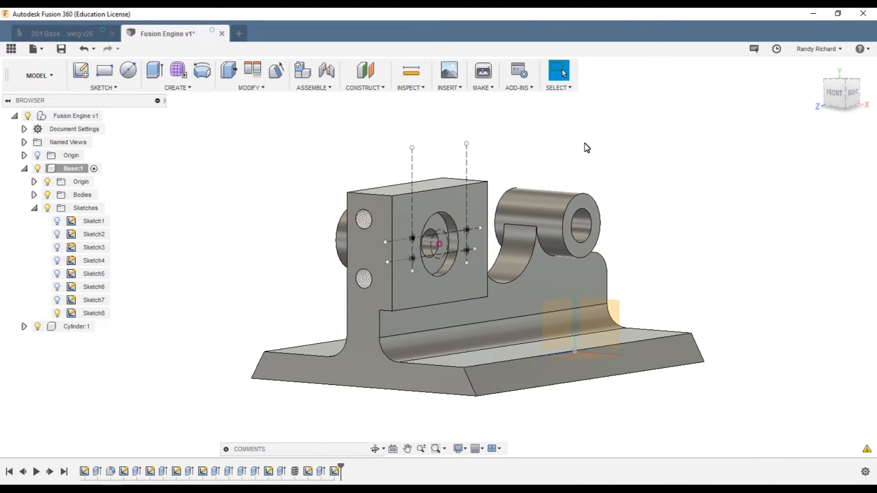
mouse_move(568, 151)
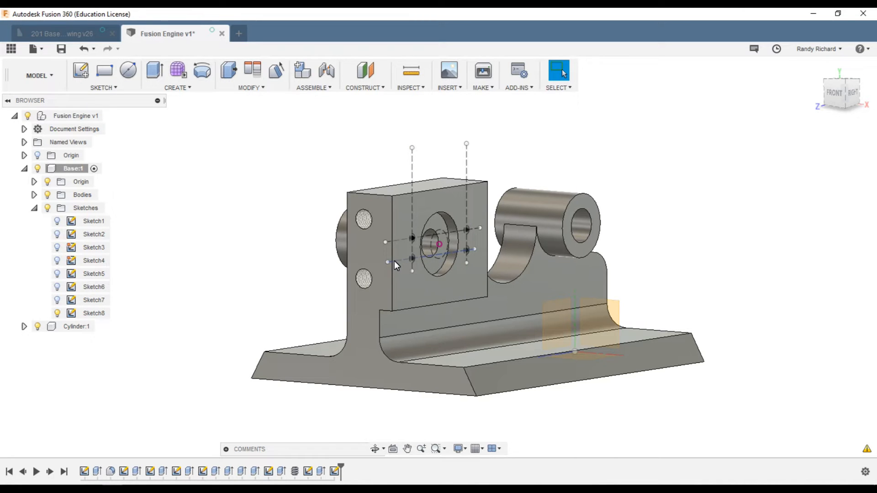
mouse_move(413, 241)
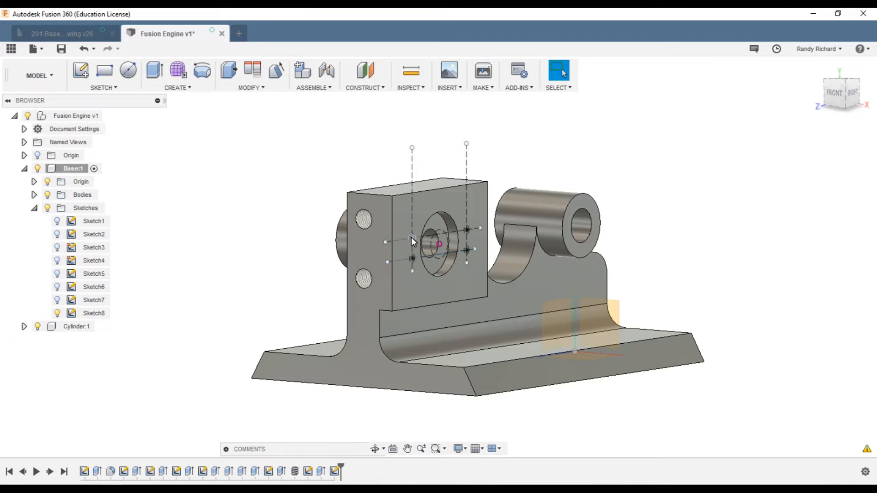
mouse_move(319, 168)
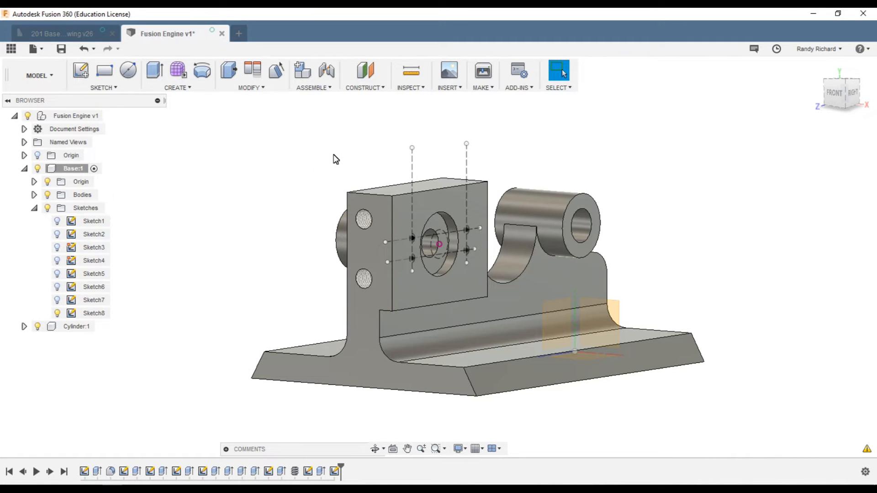
mouse_move(342, 162)
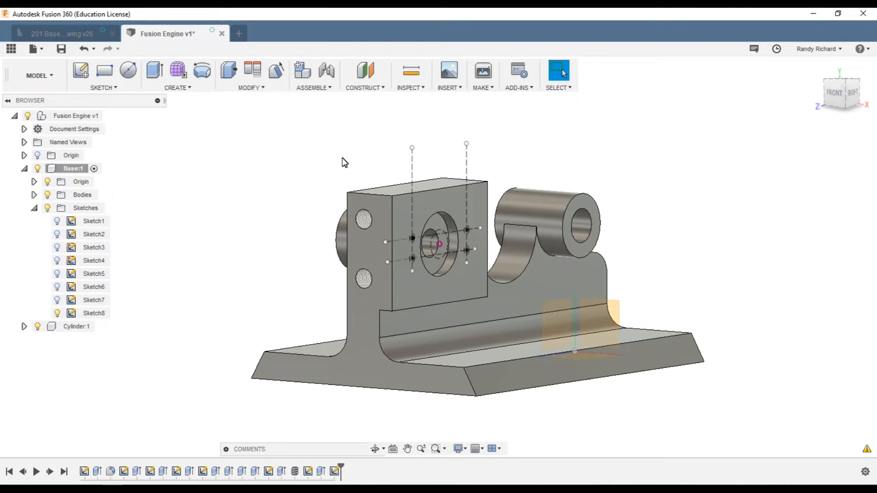
mouse_move(358, 131)
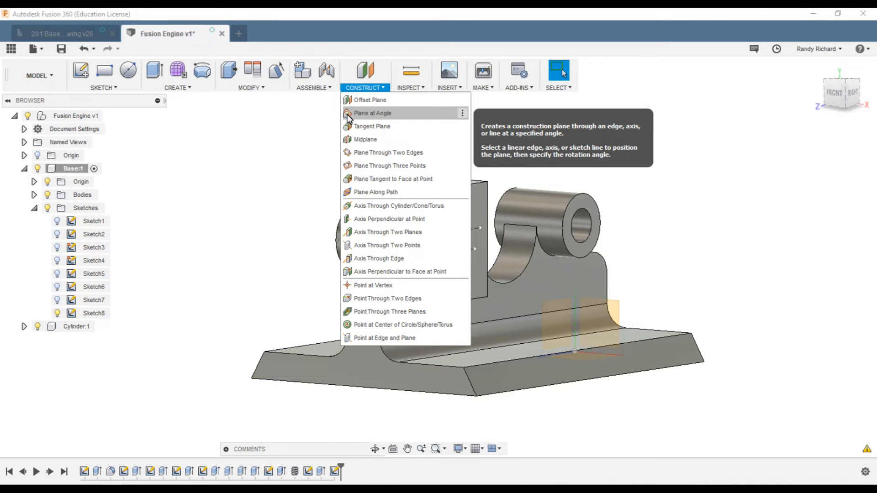
Create a construction plane at 120 degrees through the horizontal sketch line
left_click(372, 113)
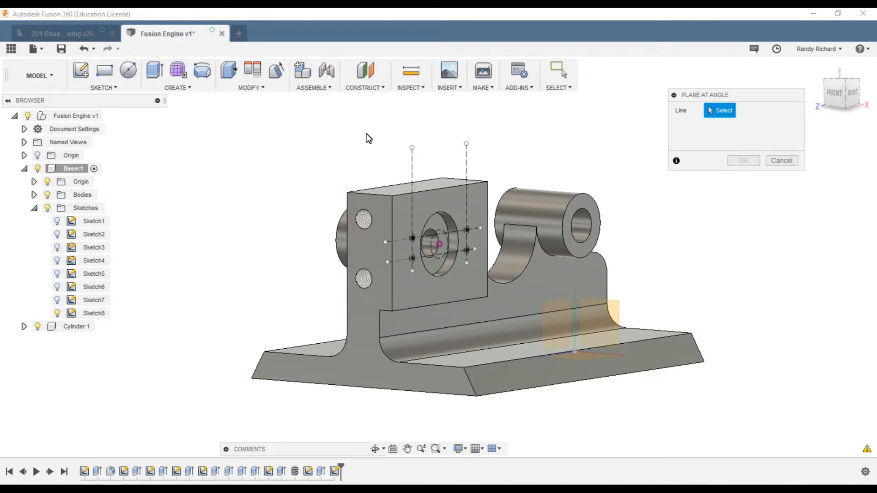
mouse_move(683, 115)
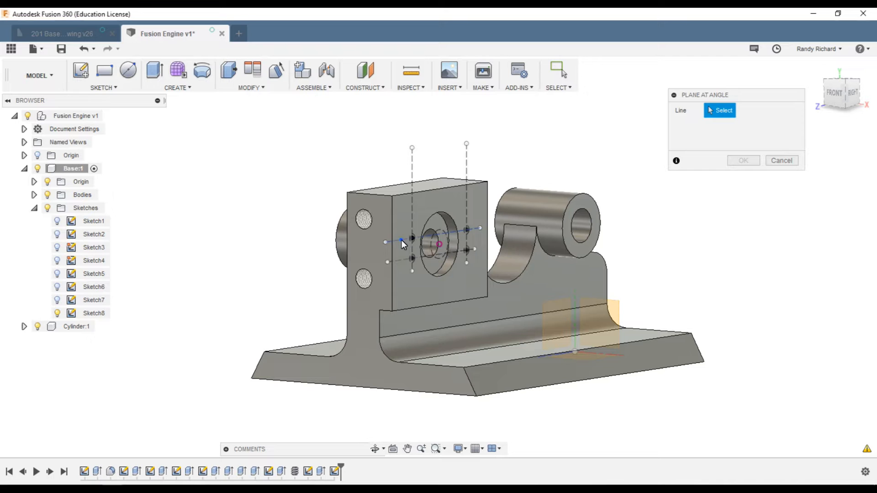
left_click(403, 242)
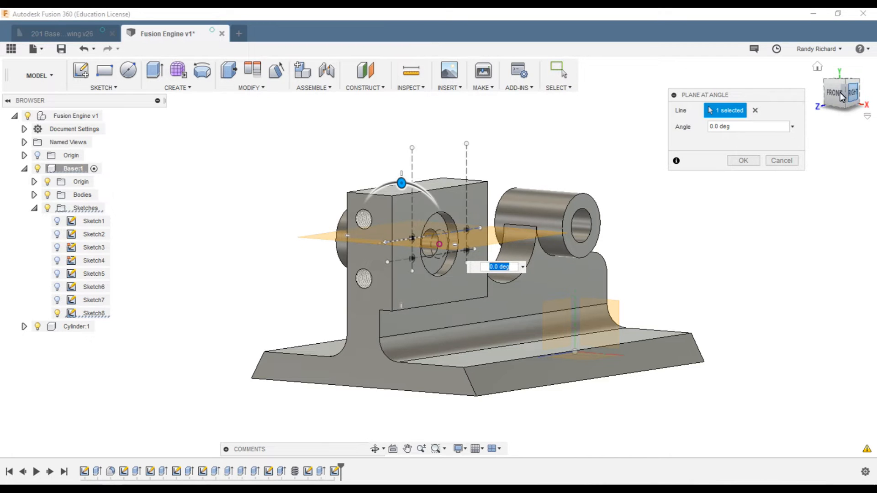
left_click(842, 92)
type("45")
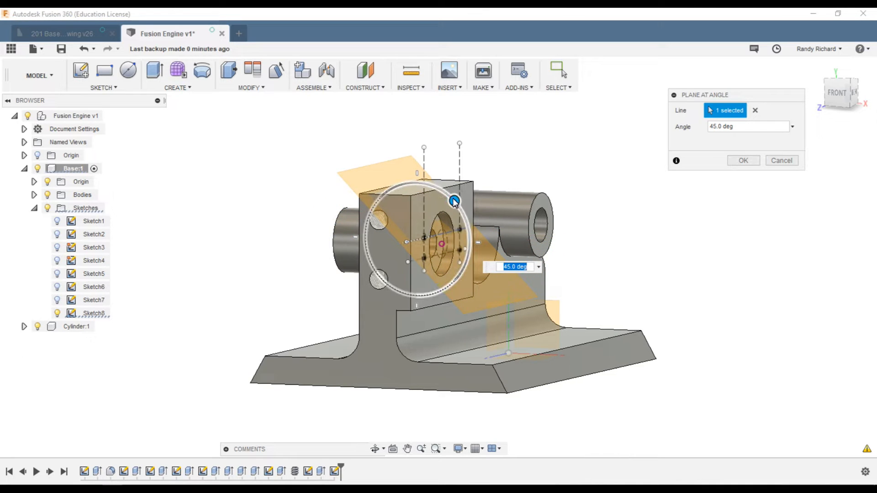
left_click_drag(454, 200, 468, 231)
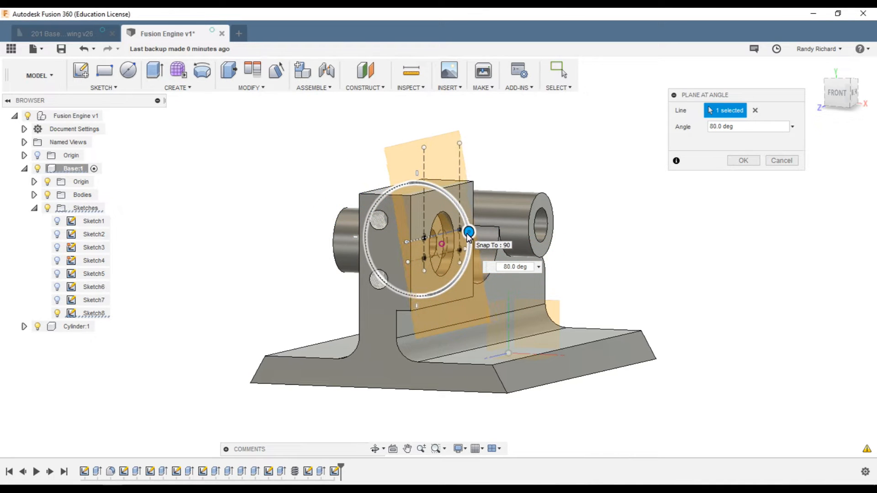
left_click_drag(469, 231, 465, 266)
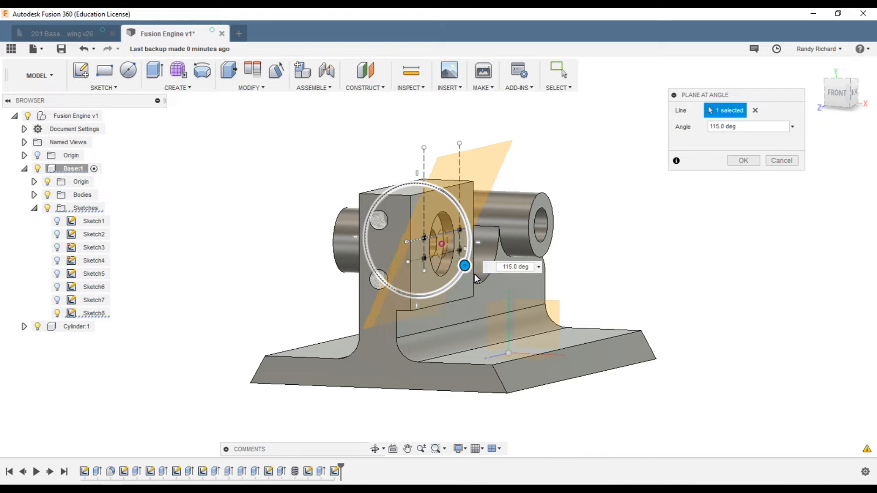
left_click_drag(464, 266, 463, 270)
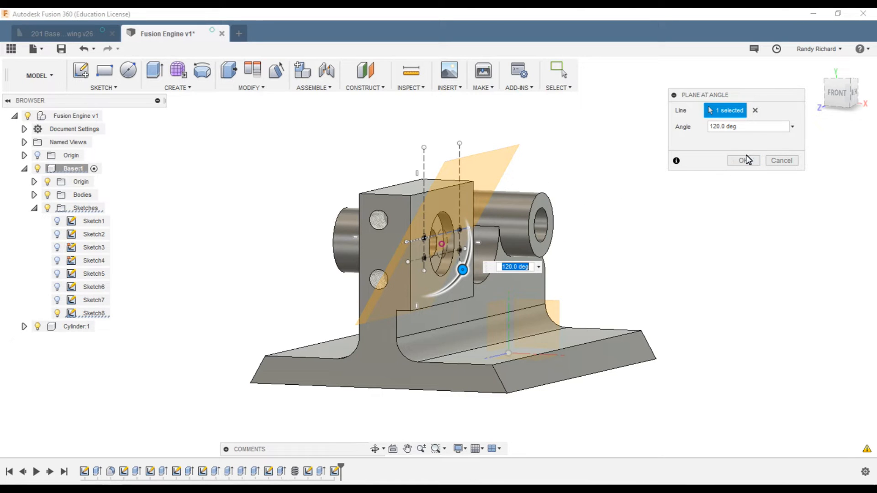
left_click(743, 160)
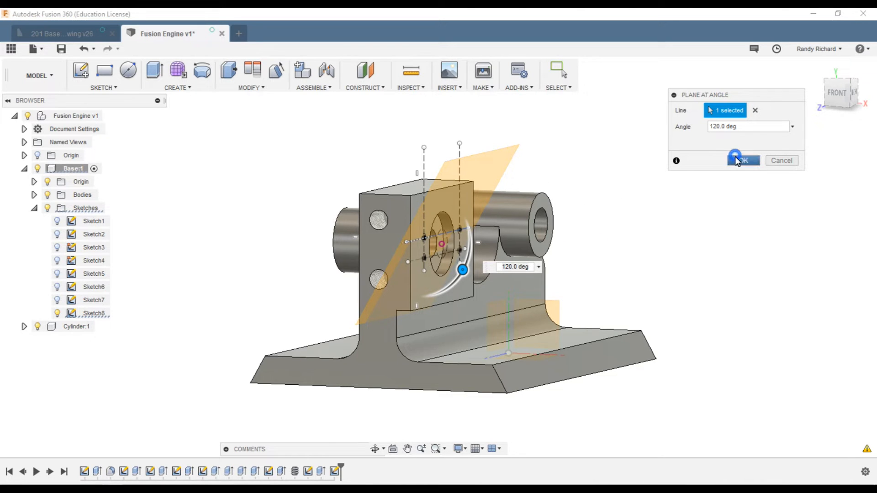
left_click(743, 161)
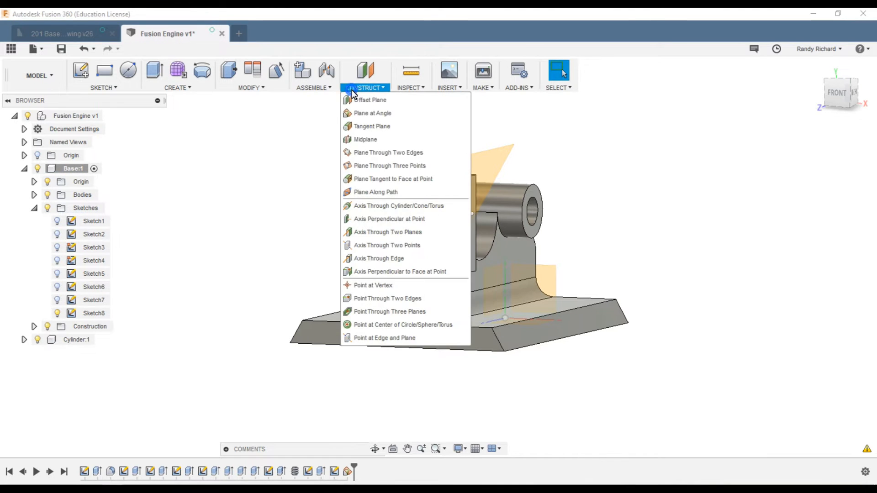
Add a 60-degree plane through the same sketch line, then view from Front
left_click(372, 113)
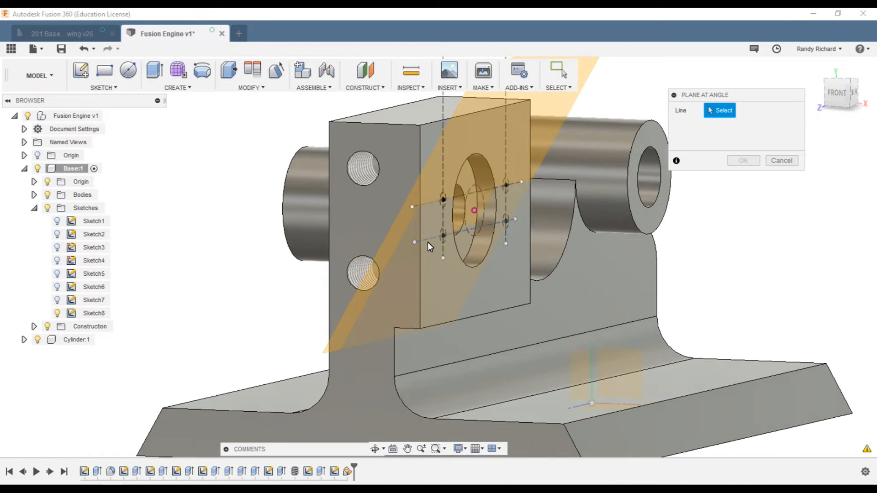
left_click(431, 239)
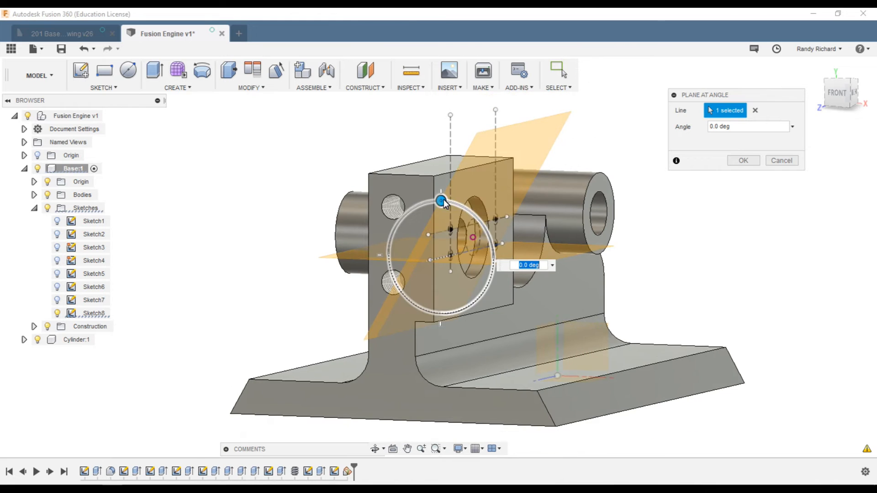
left_click_drag(442, 202, 454, 203)
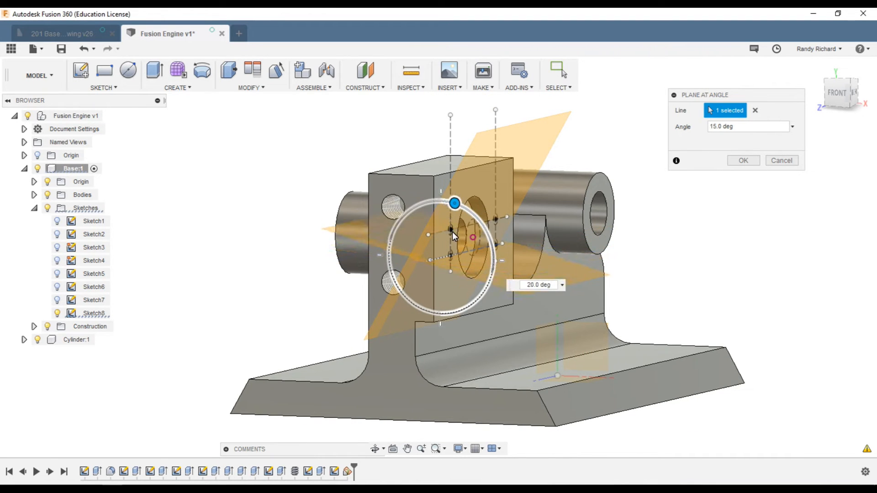
left_click_drag(454, 203, 486, 231)
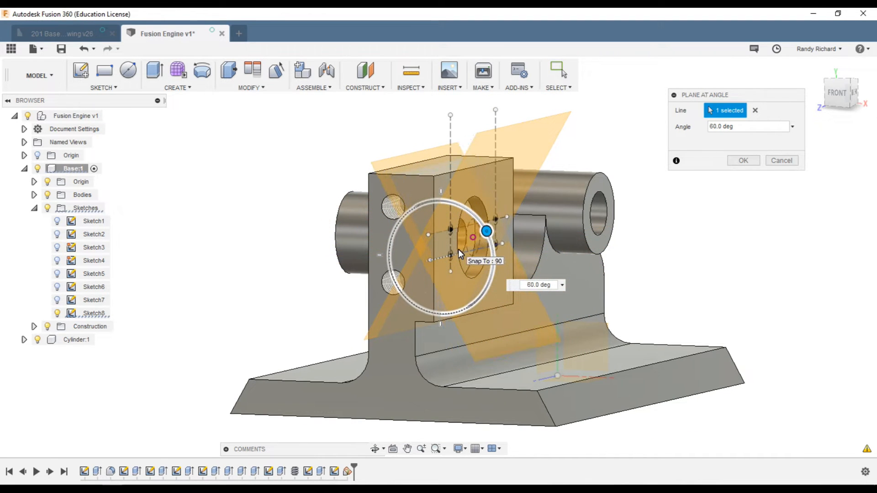
left_click(743, 161)
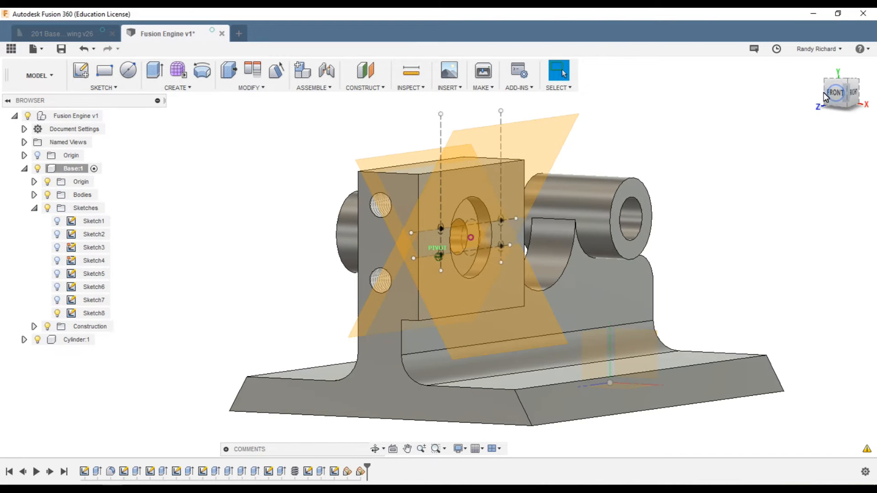
left_click(836, 92)
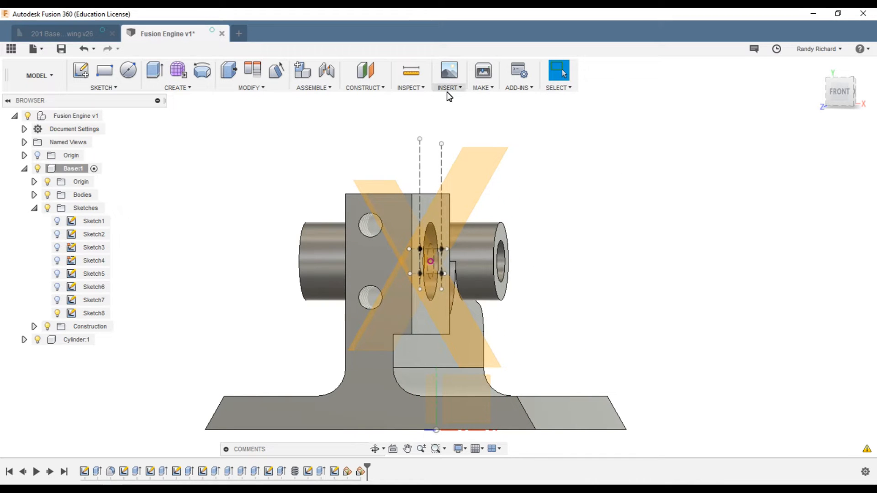
mouse_move(103, 88)
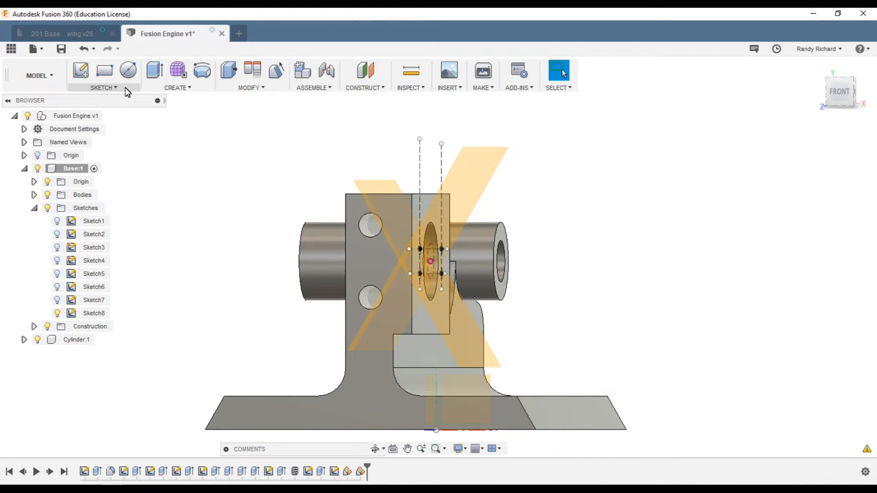
mouse_move(526, 178)
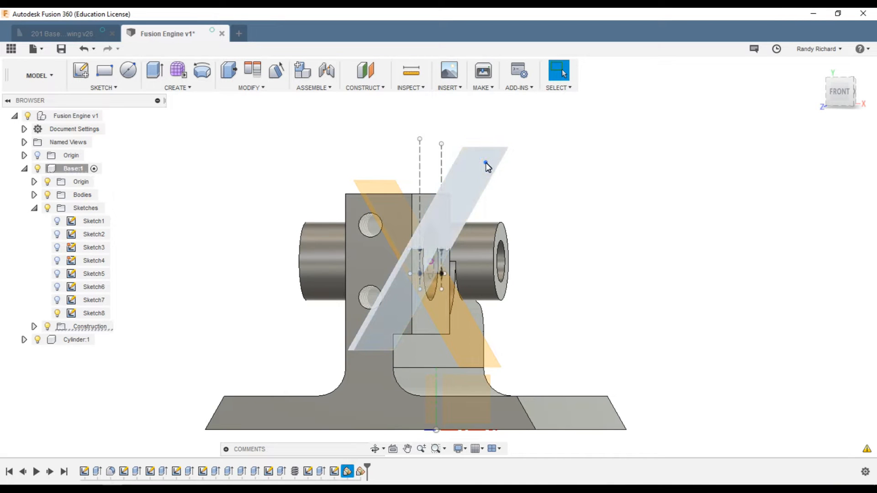
Create a sketch on the tilted construction plane and add a circle at a hole point
right_click(486, 165)
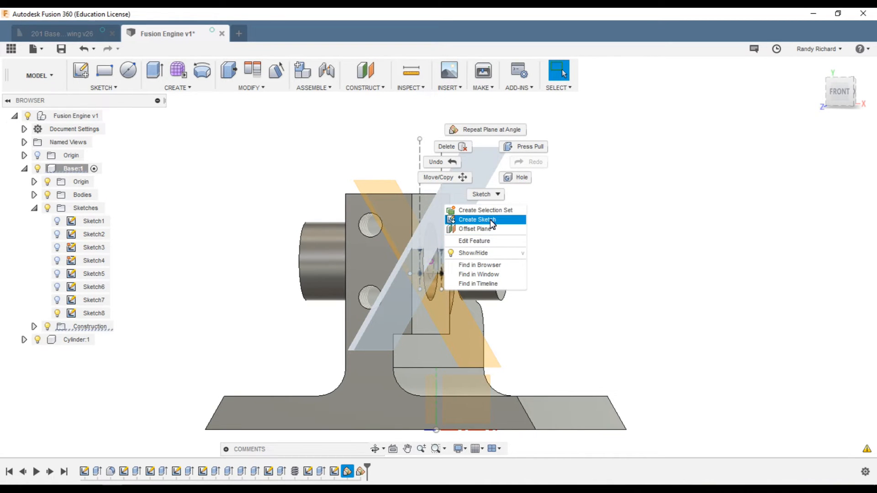
left_click(476, 219)
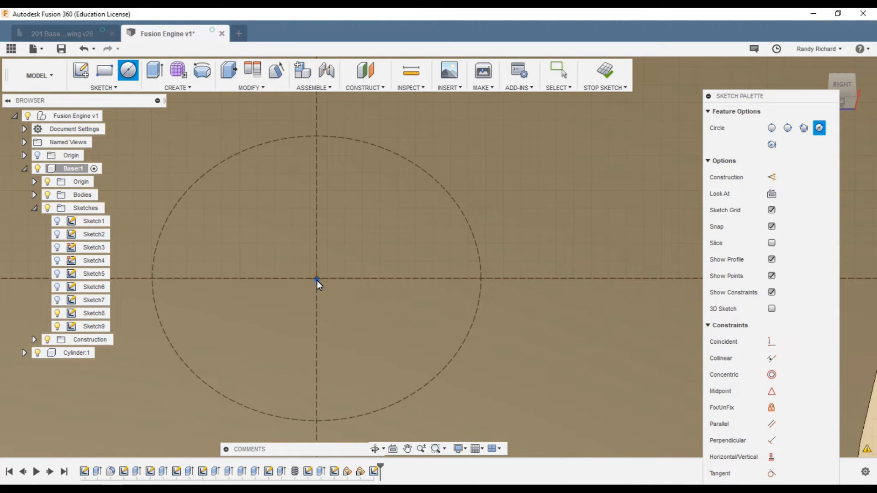
left_click(317, 280)
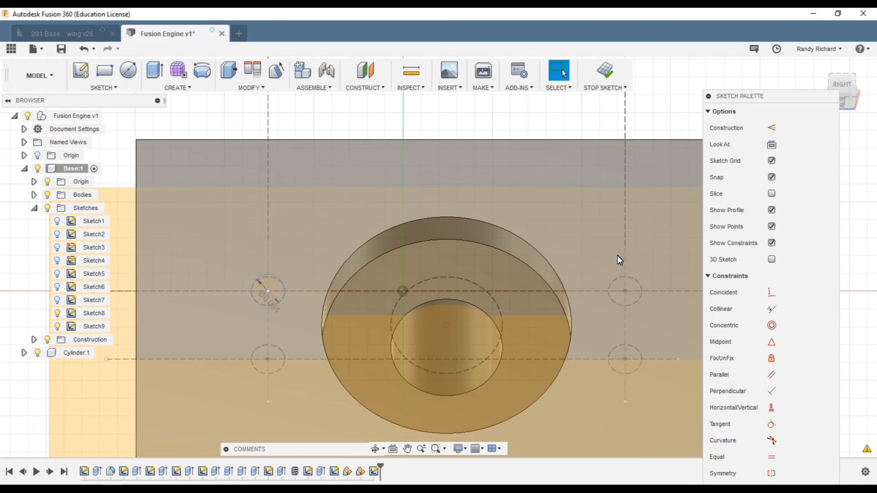
left_click(128, 70)
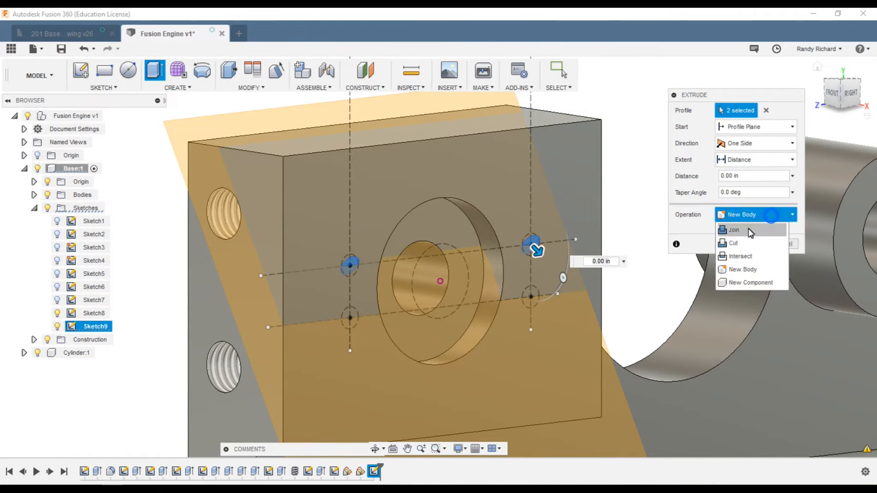
Cut the two circle profiles two-sided, 0.10 in and 0.40 in deep
left_click(733, 242)
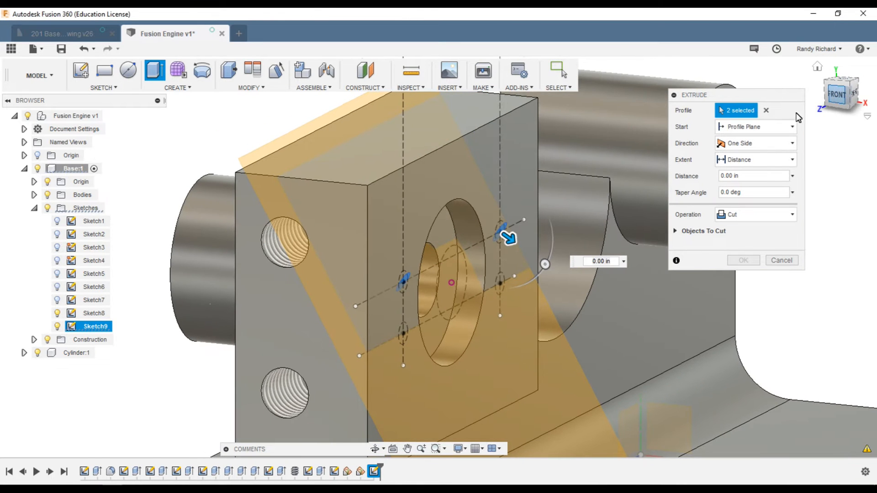
left_click(755, 143)
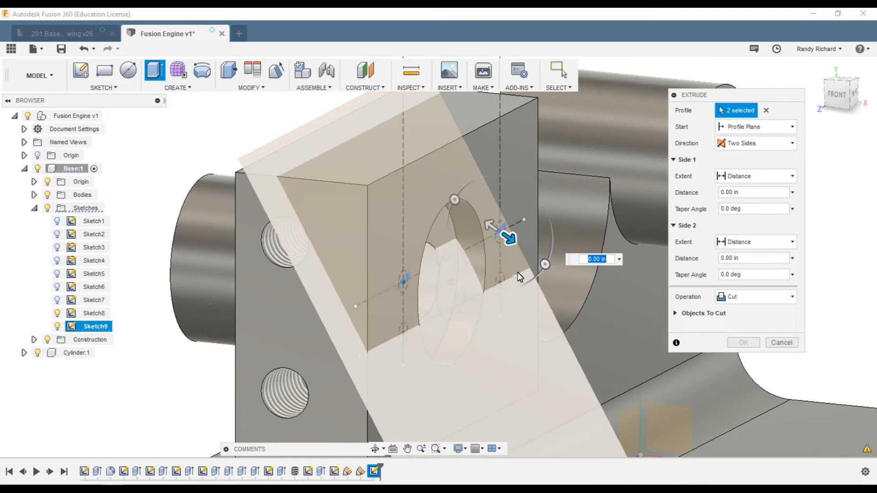
left_click_drag(506, 238, 520, 252)
type("0.4")
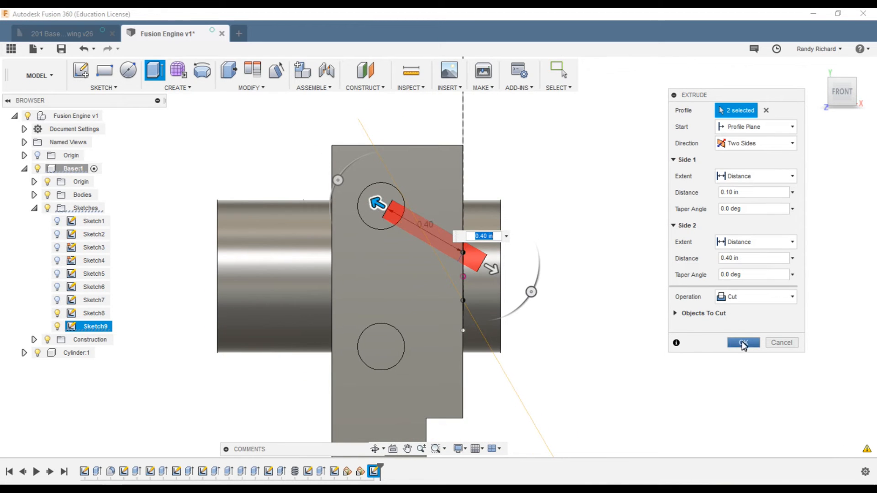
left_click(743, 342)
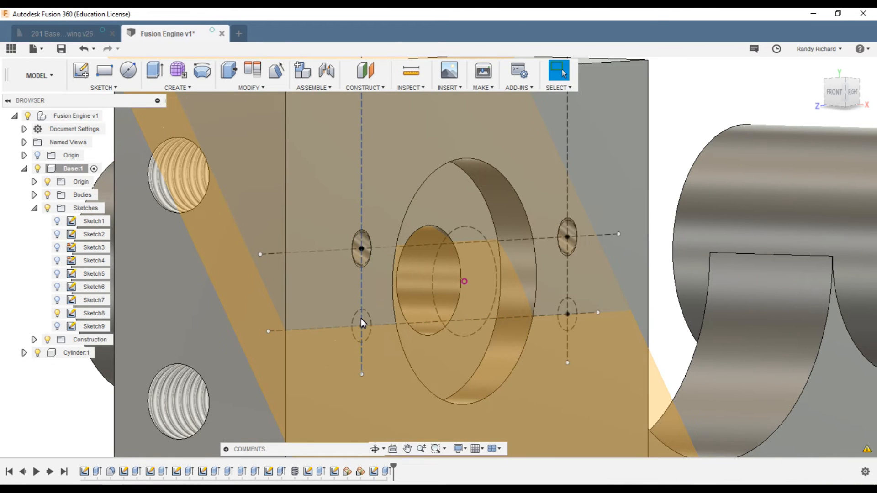
Start a sketch on the block face and place a circle at a lower guide intersection
left_click_drag(361, 323, 430, 245)
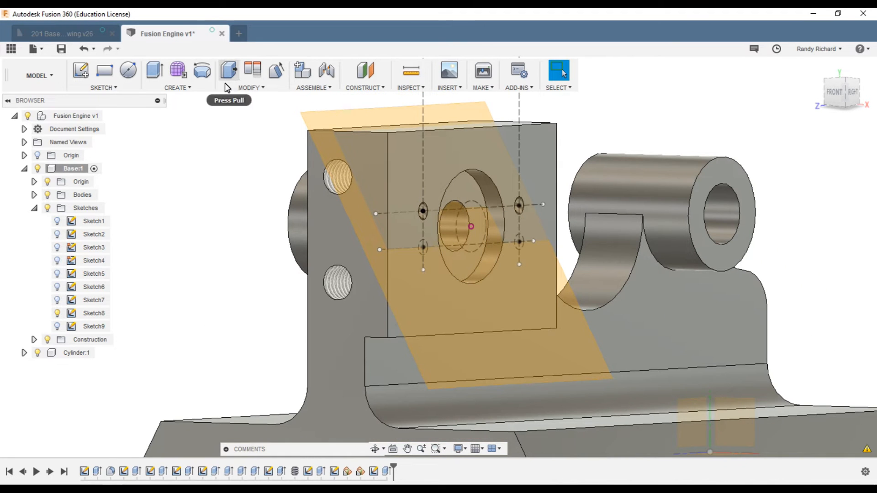
mouse_move(436, 282)
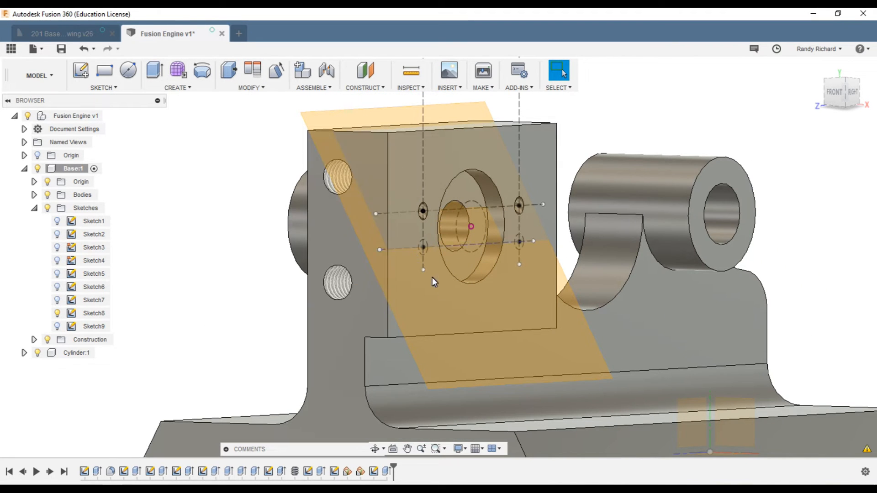
right_click(436, 282)
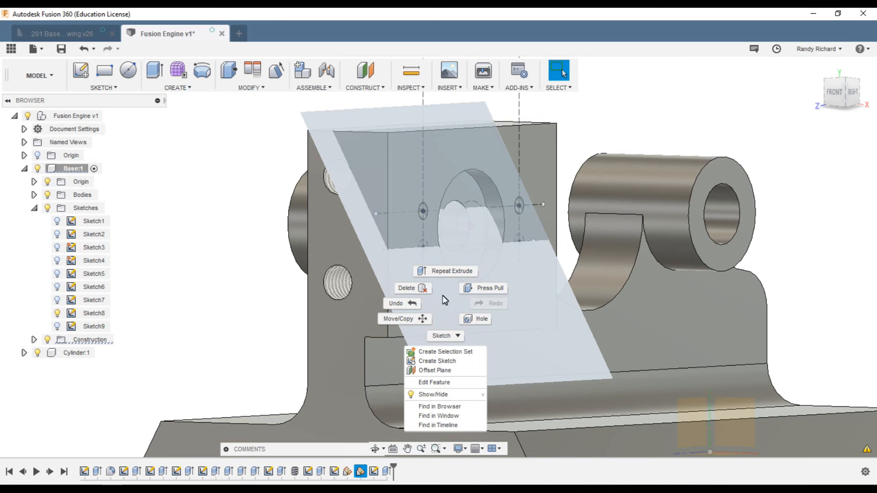
left_click(438, 361)
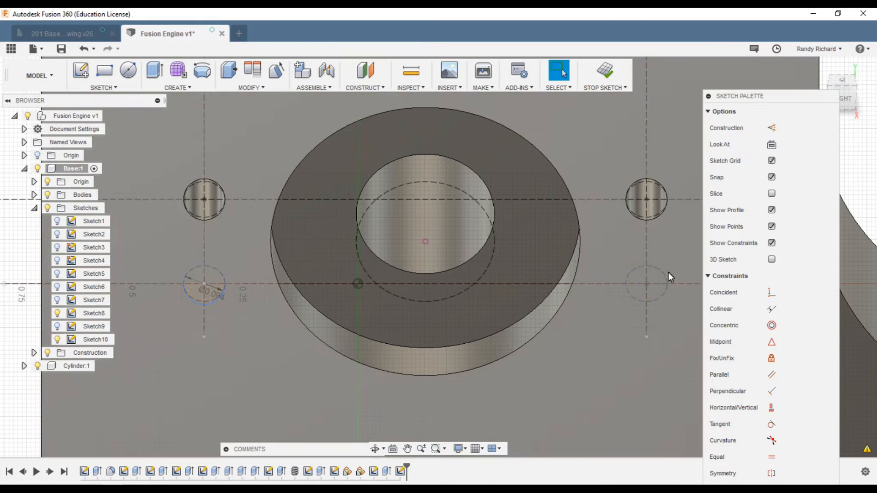
left_click(127, 70)
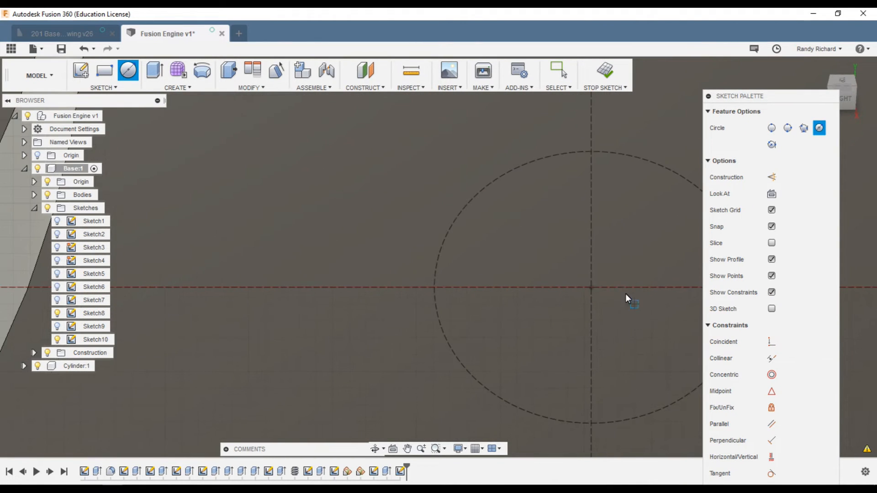
mouse_move(593, 292)
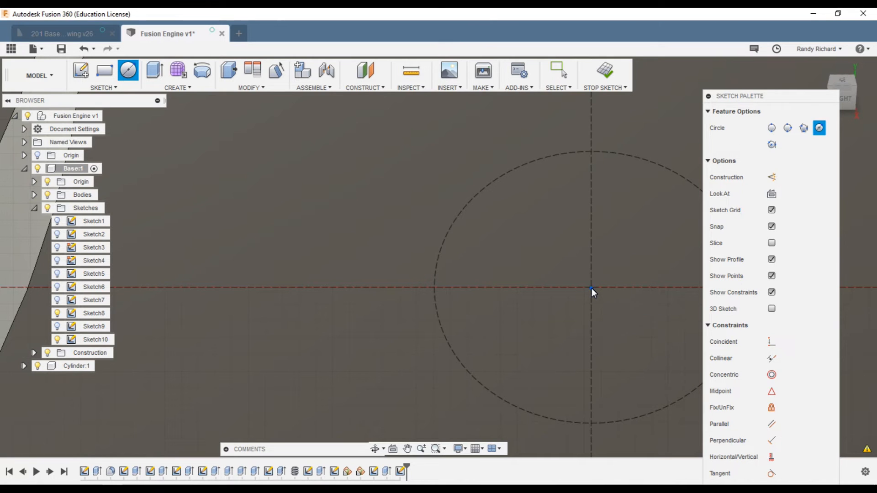
left_click(592, 289)
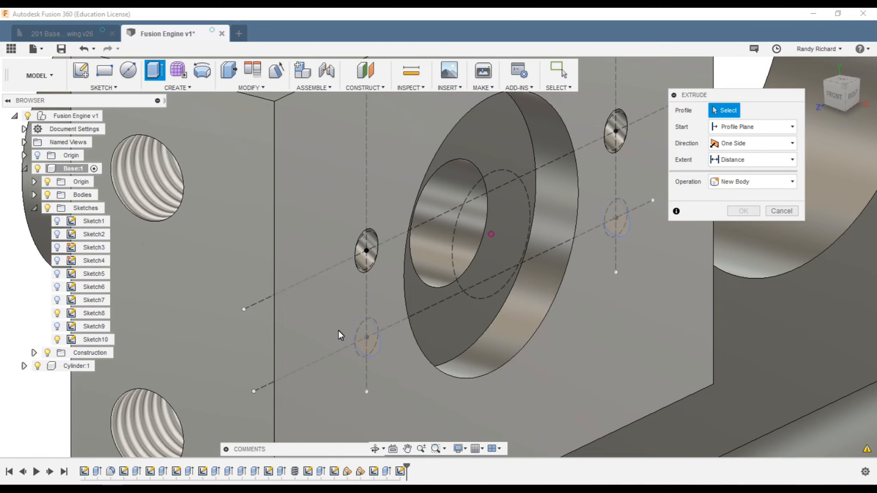
Cut the two lower circles into the block with a two-sided extrude cut
left_click(367, 336)
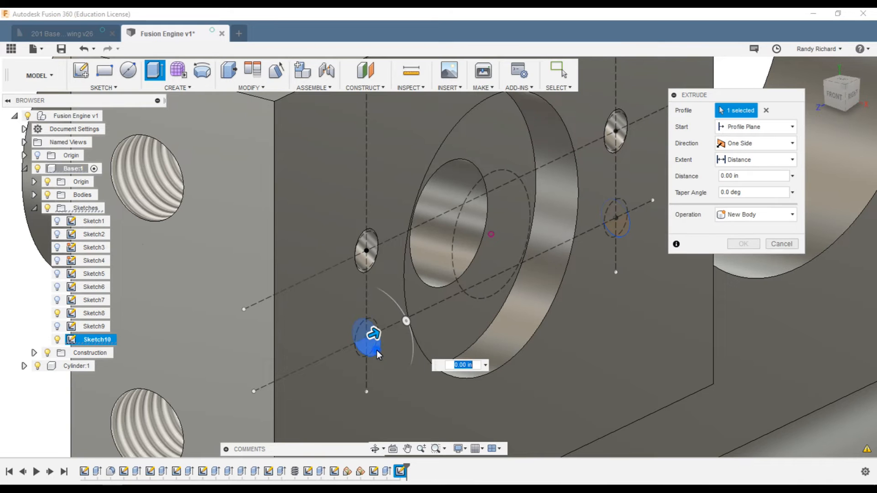
left_click(614, 219)
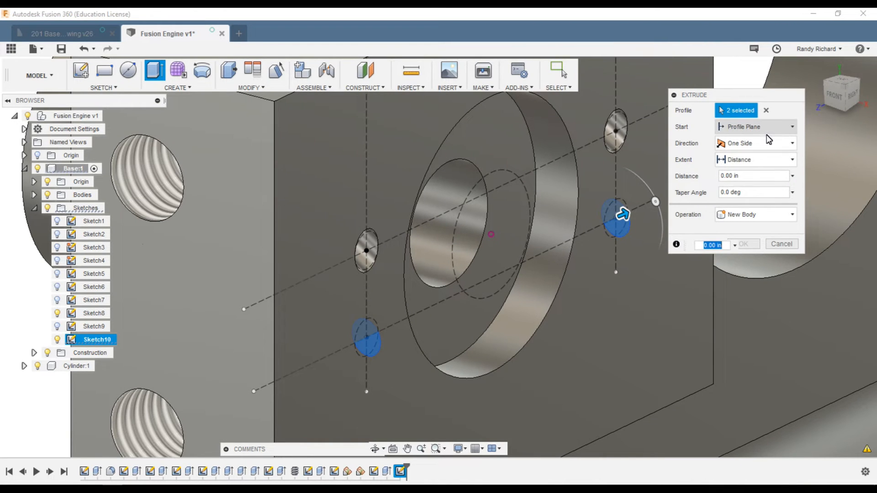
left_click(755, 143)
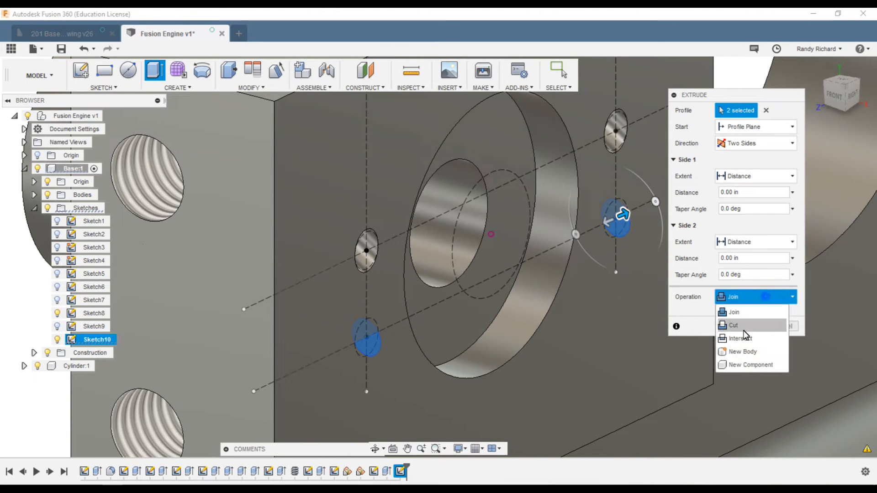
left_click(733, 324)
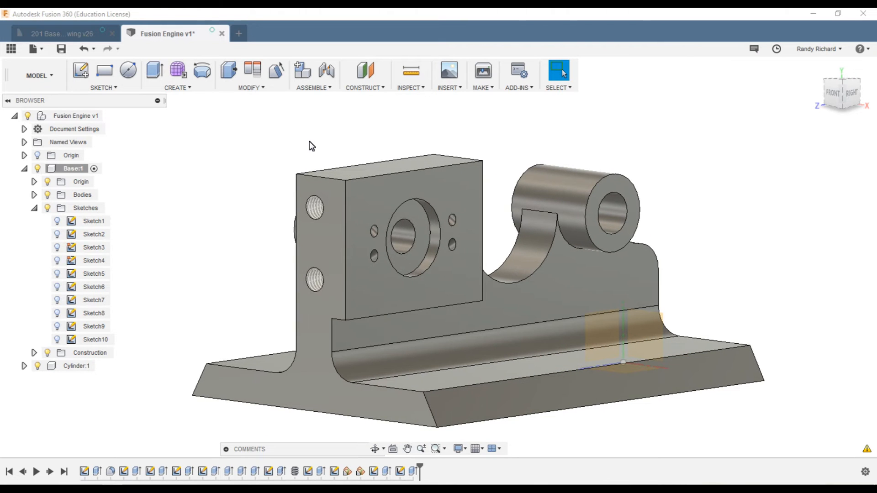
right_click(73, 168)
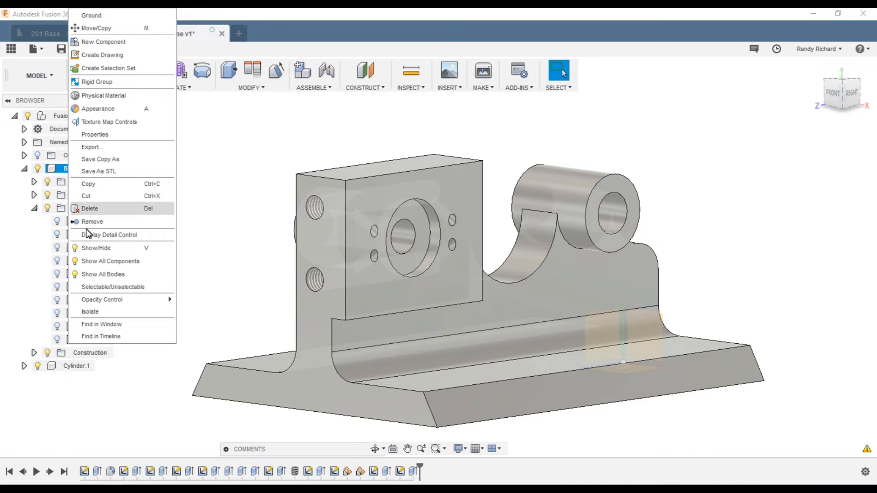
mouse_move(102, 299)
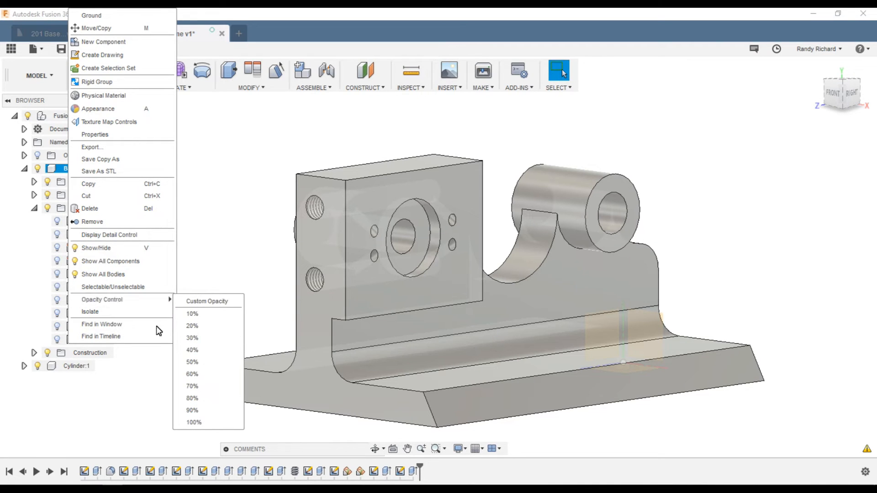
mouse_move(192, 338)
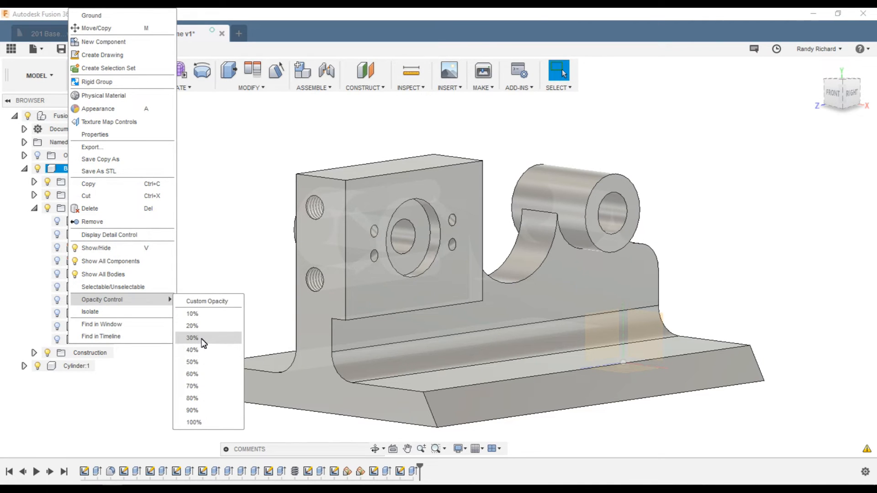
left_click(192, 337)
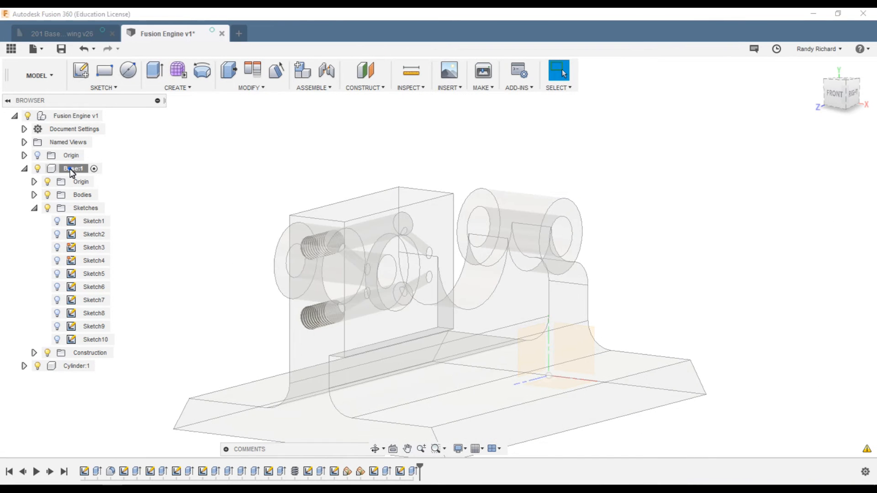
right_click(72, 169)
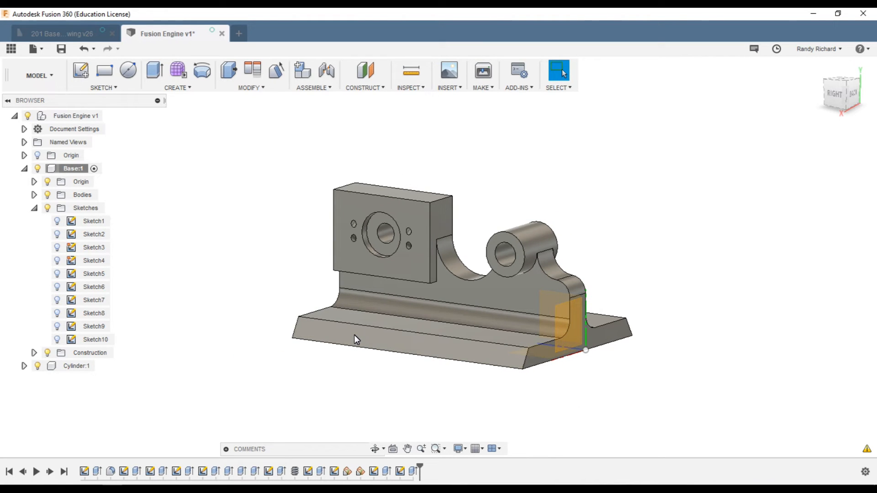
Sketch on the sloped lower front face and place a text start point there
right_click(357, 338)
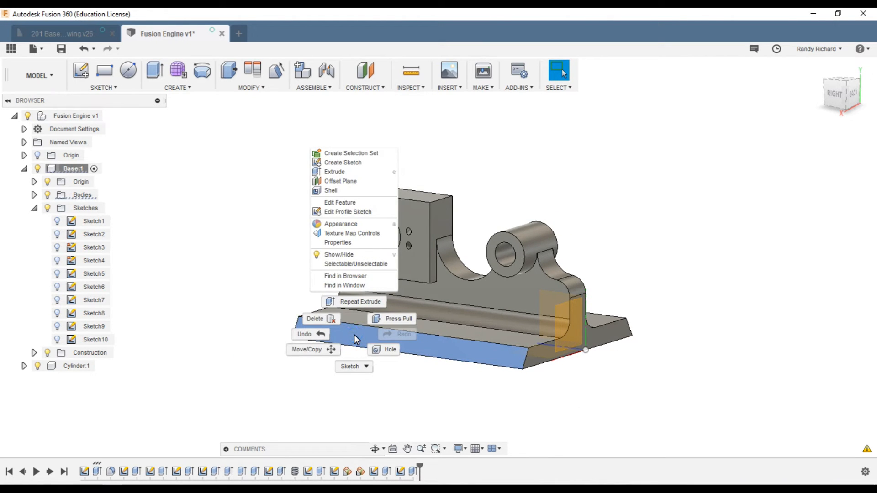
mouse_move(361, 172)
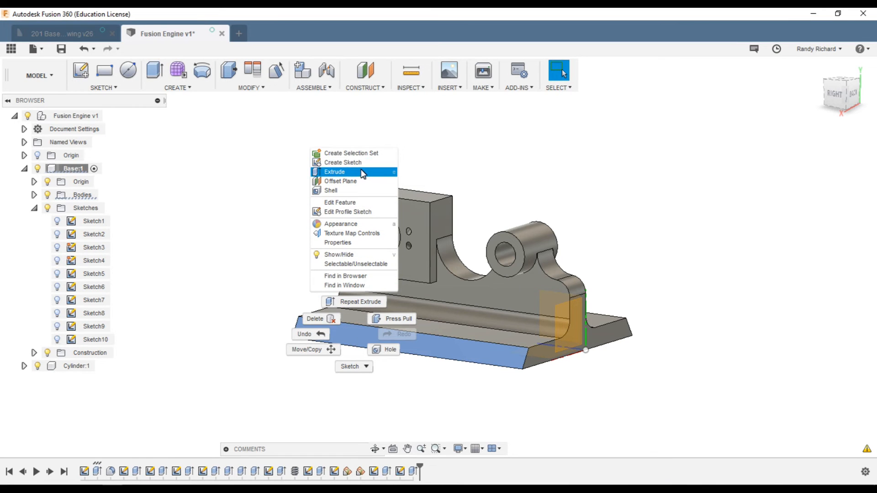
left_click(342, 162)
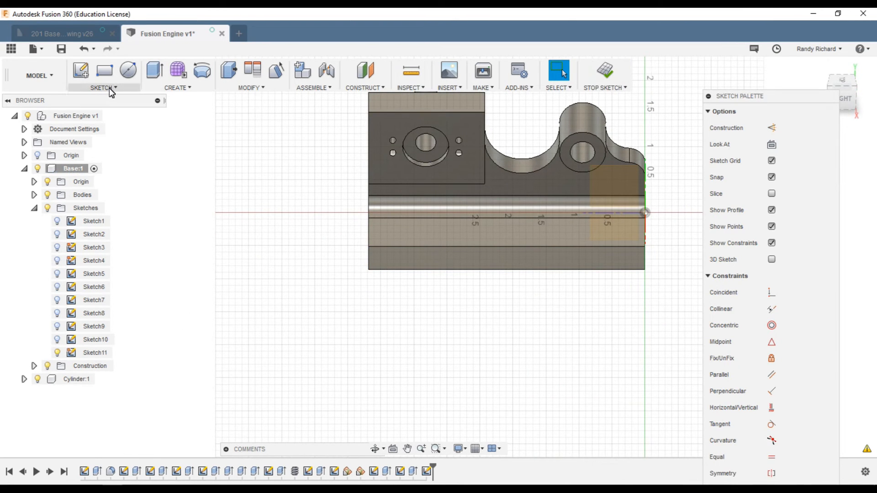
left_click(103, 87)
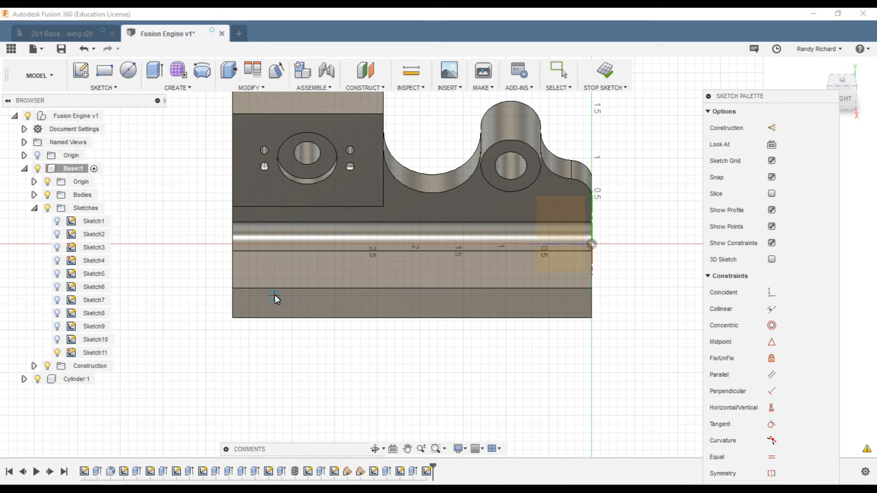
left_click(275, 299)
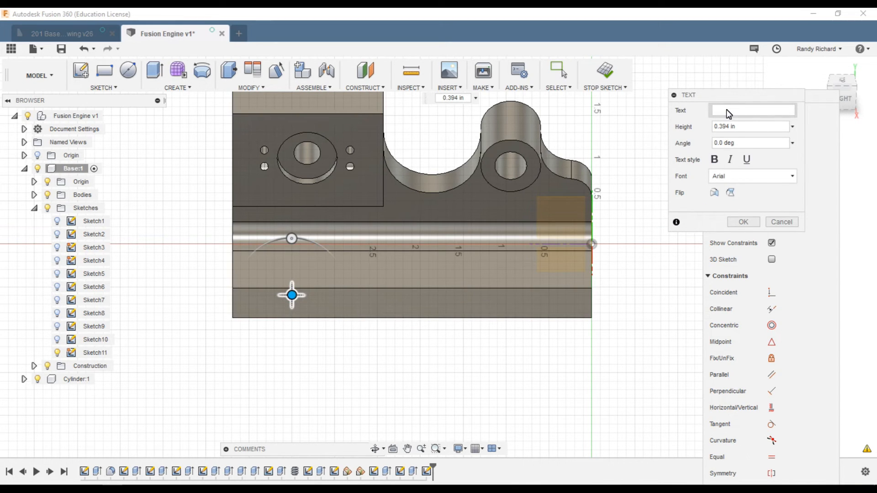
Add italic 'FUSION ENGINE' text, 0.375 in tall, positioned low on the front face
type("FUSION EN")
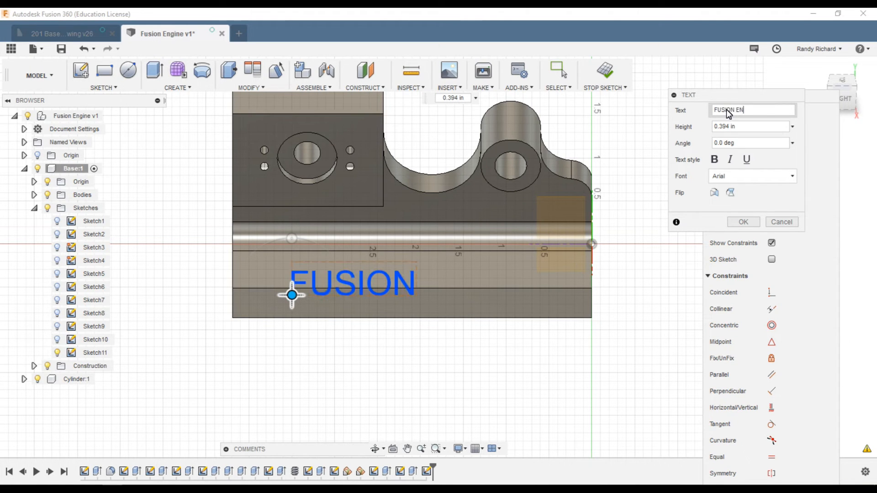
type("GINE")
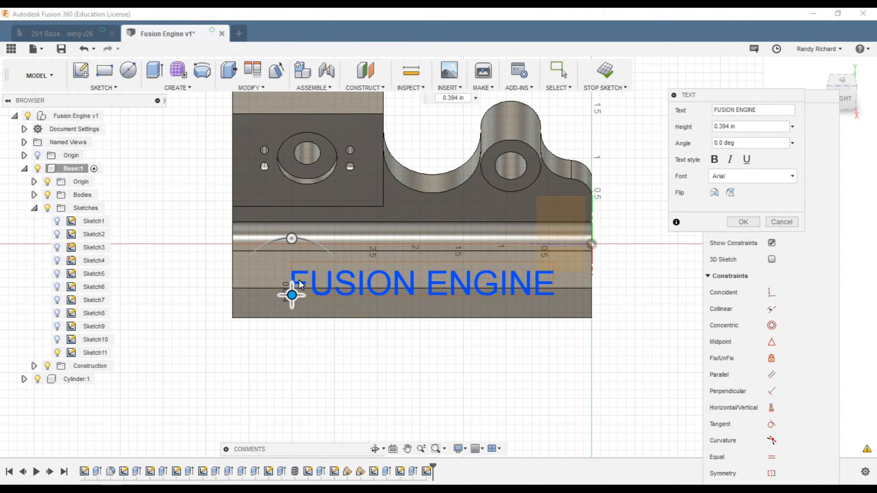
left_click_drag(292, 294, 282, 313)
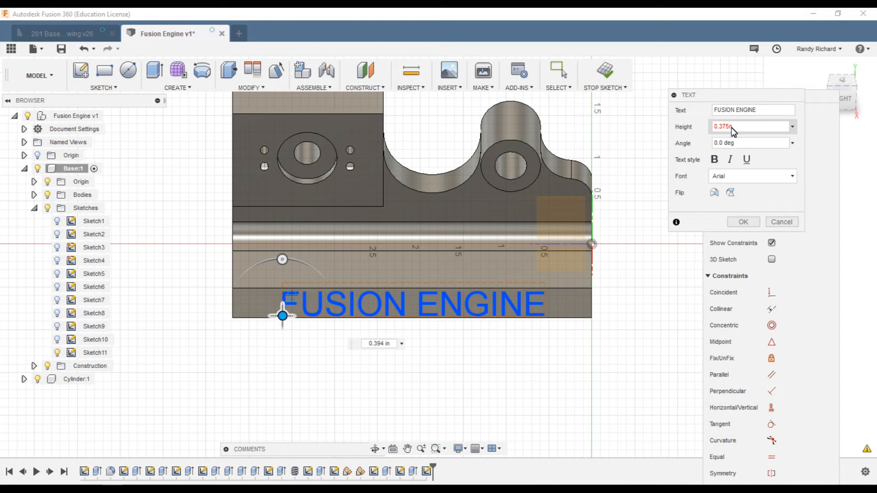
type("0.375")
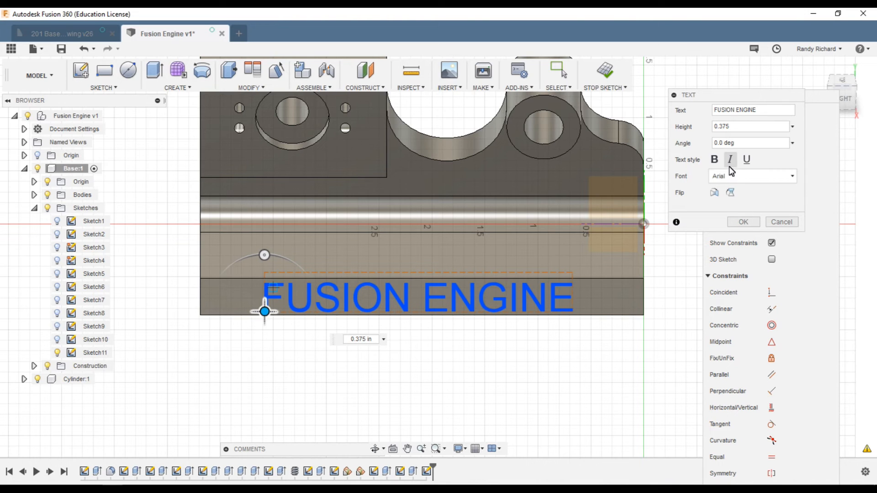
left_click(730, 159)
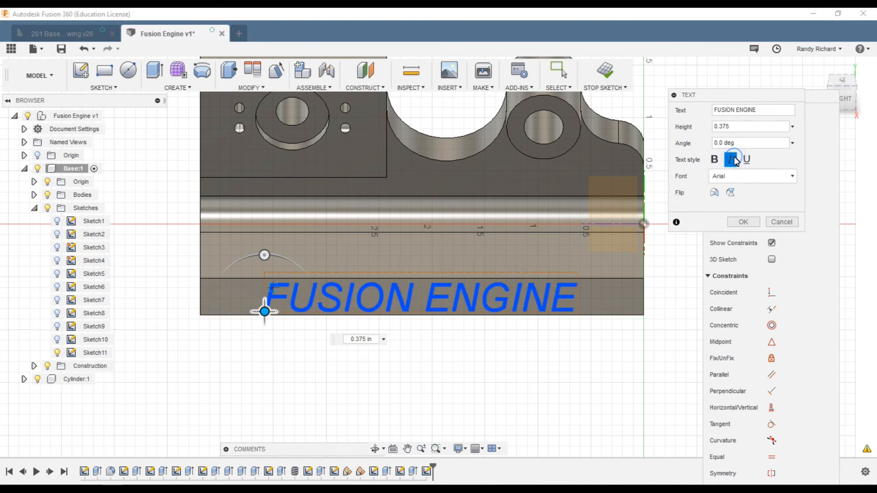
left_click(731, 159)
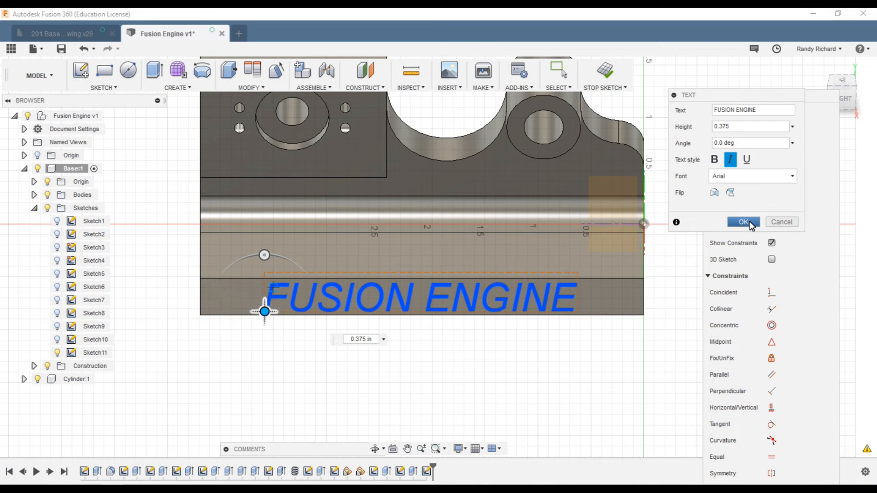
left_click(743, 222)
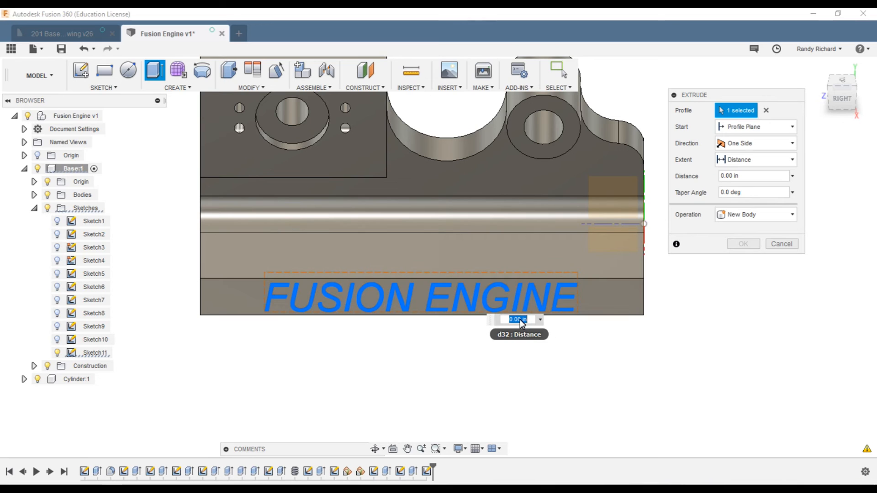
mouse_move(549, 338)
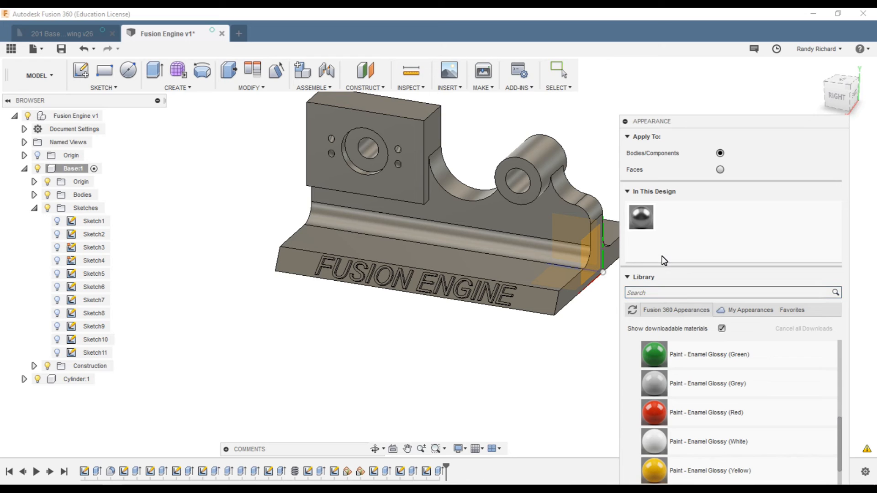
mouse_move(768, 236)
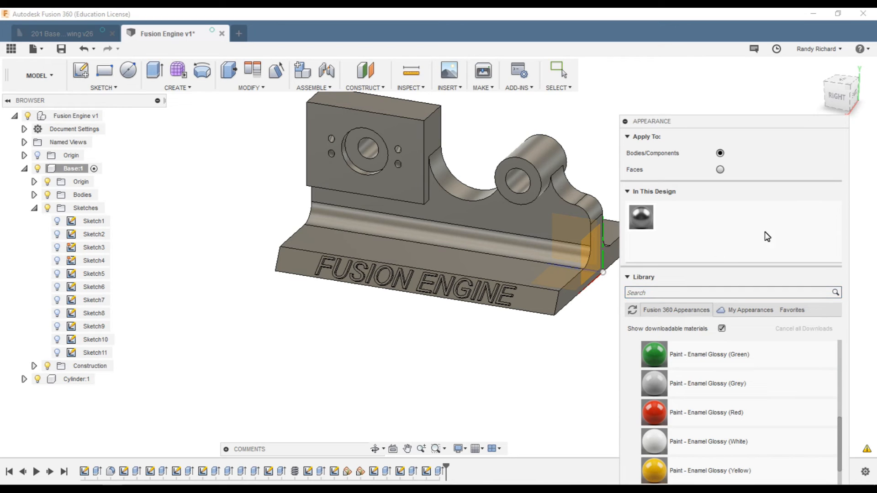
mouse_move(710, 213)
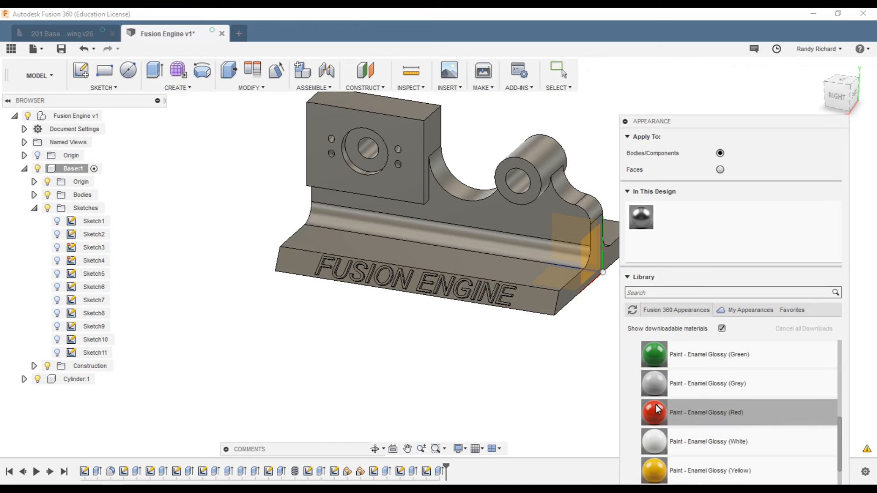
Add Paint Enamel Glossy Red, Blue and Aluminum - Polished to the design appearances
double_click(653, 412)
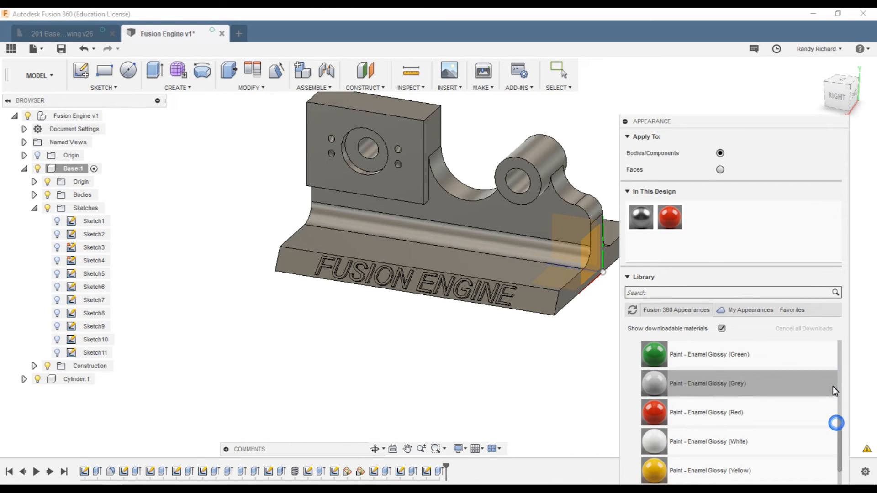
scroll("down", 3)
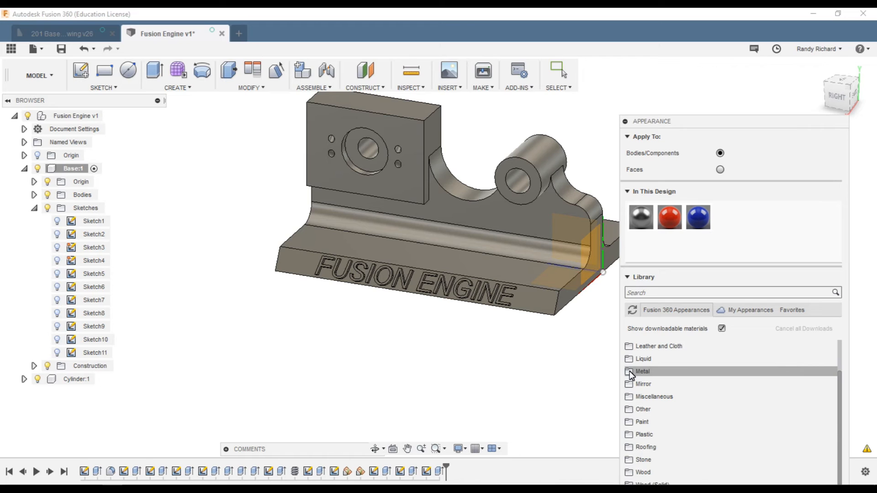
left_click(642, 371)
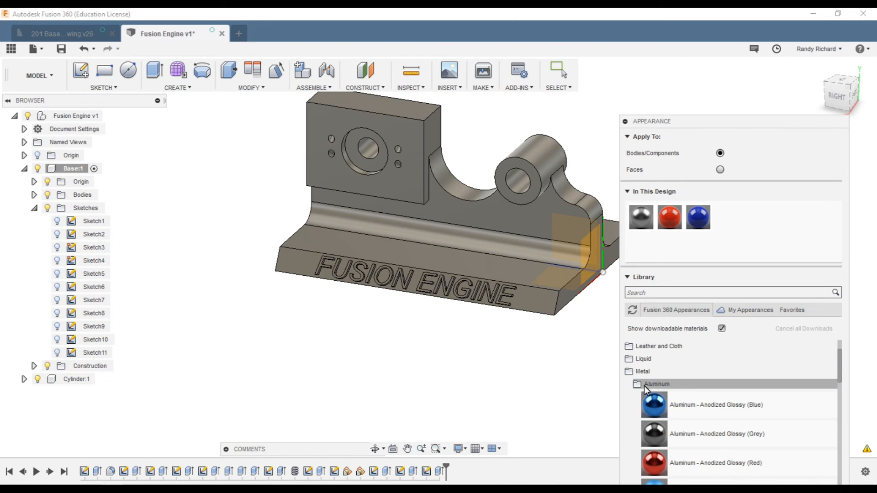
scroll("down", 3)
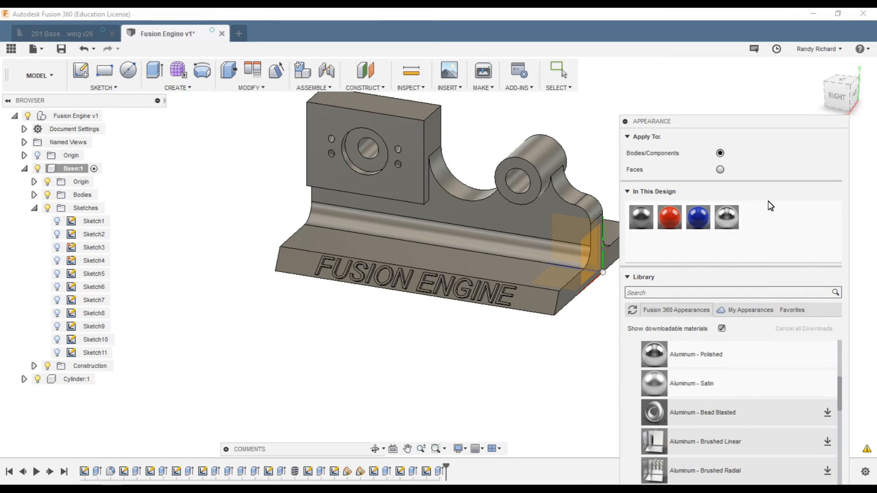
mouse_move(726, 217)
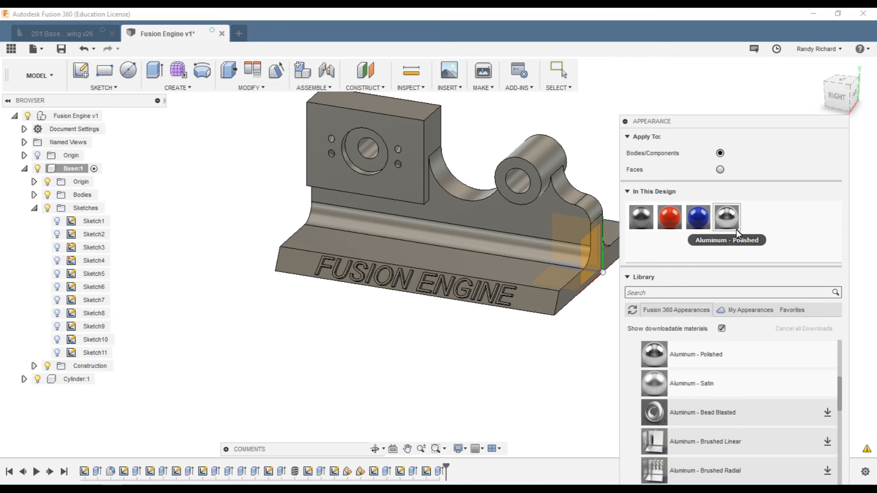
mouse_move(738, 168)
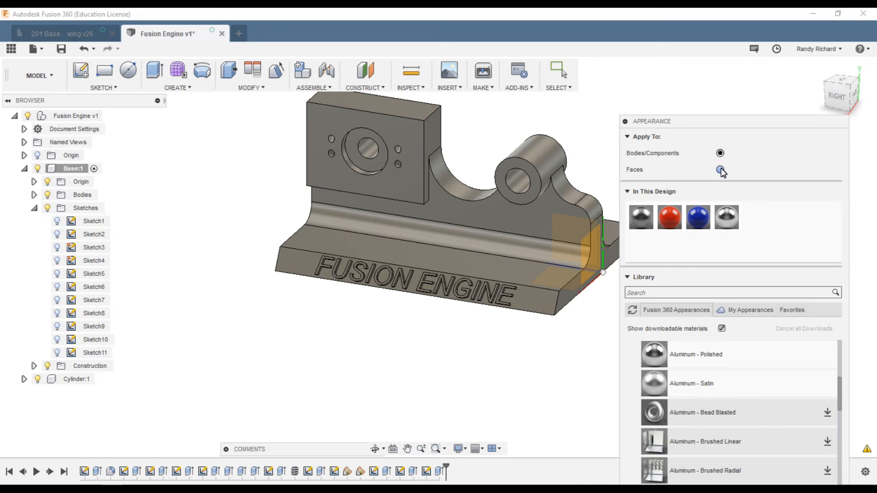
Set Apply To to Faces and give the cylinder end face Aluminum - Polished
left_click(720, 169)
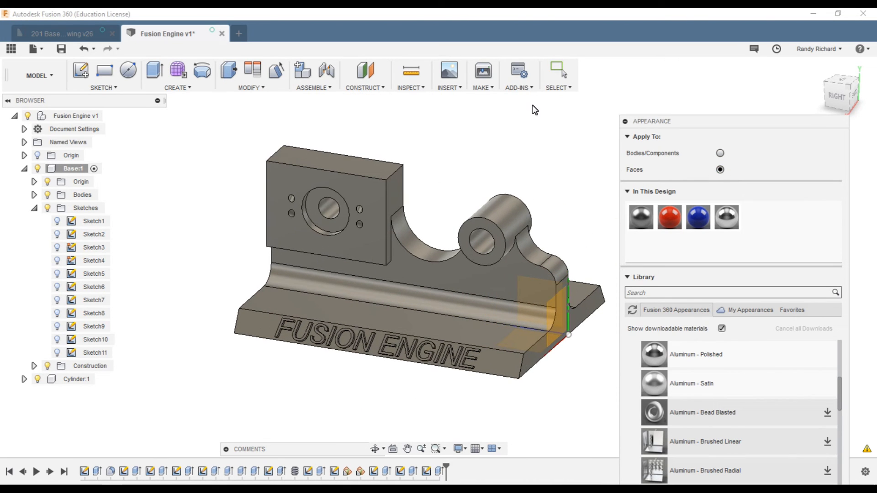
mouse_move(727, 217)
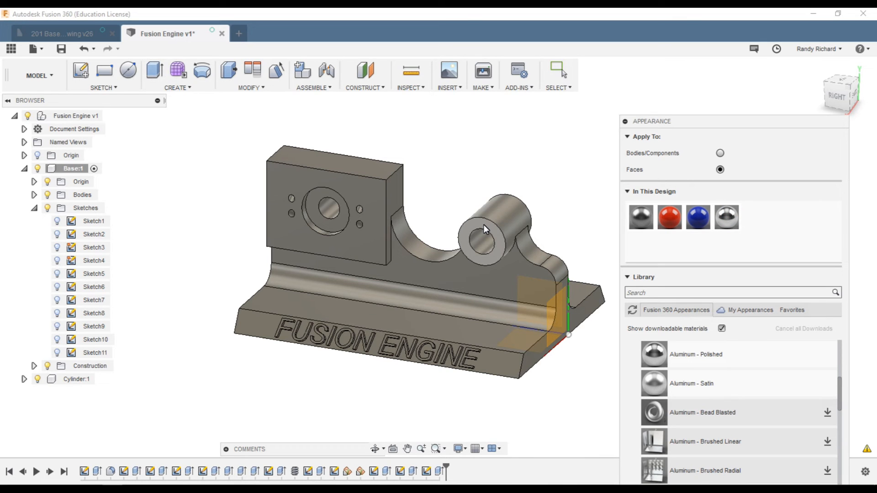
left_click(725, 217)
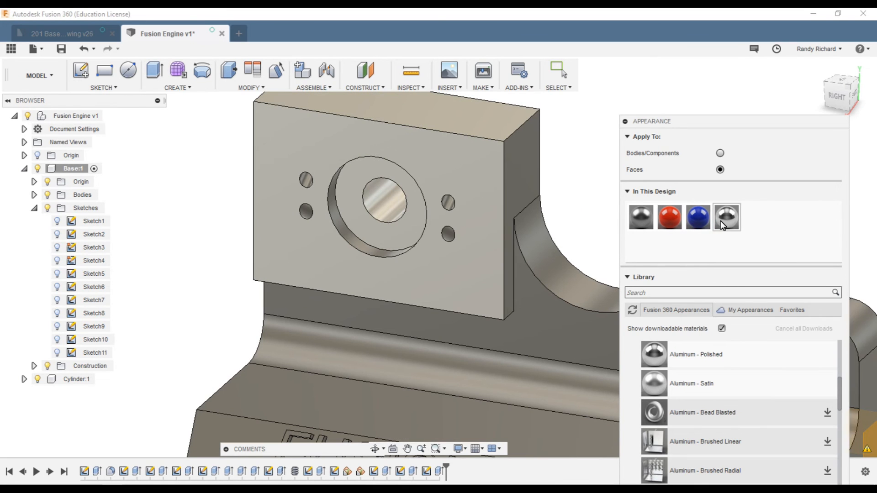
mouse_move(697, 217)
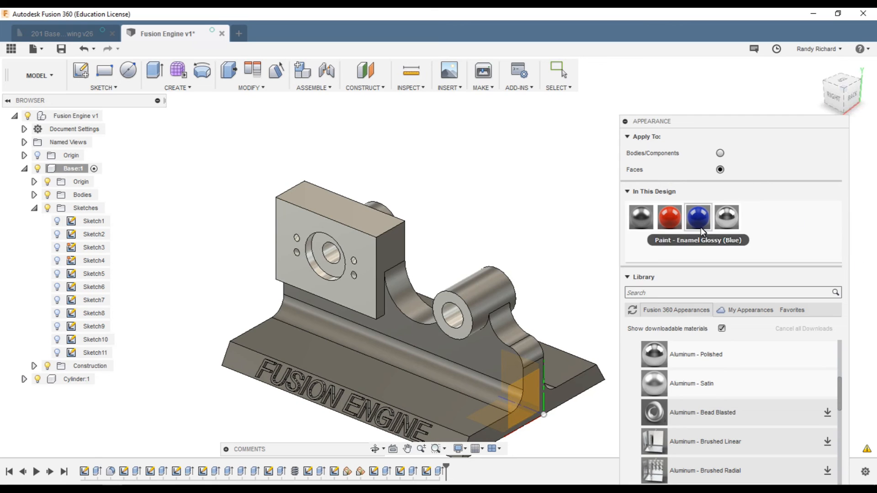
mouse_move(740, 178)
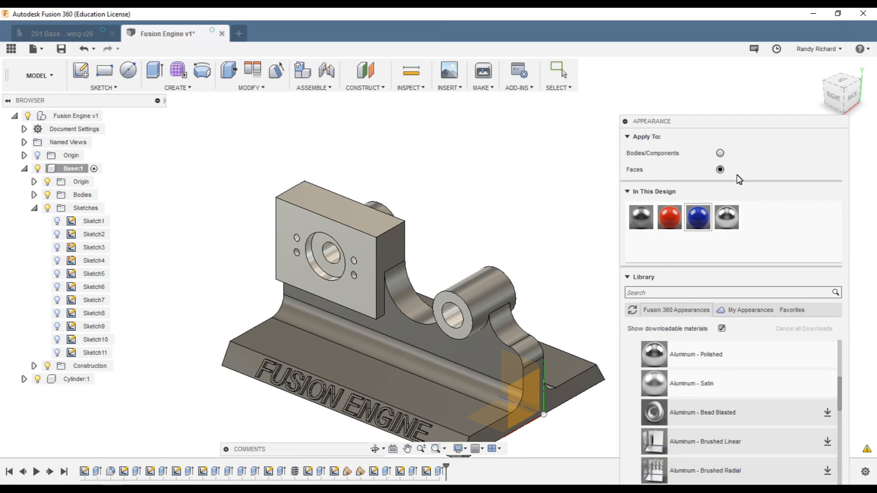
Set Apply To back to Bodies/Components, keeping the aluminum on faces
left_click(720, 152)
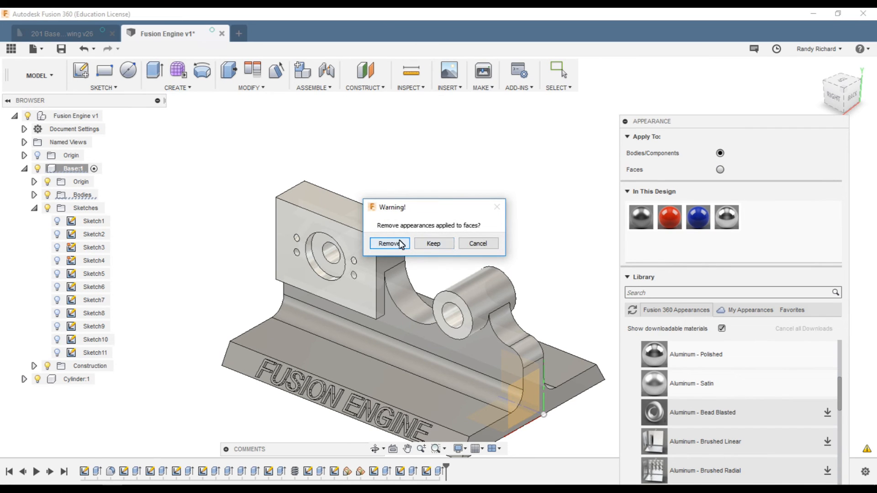
mouse_move(433, 244)
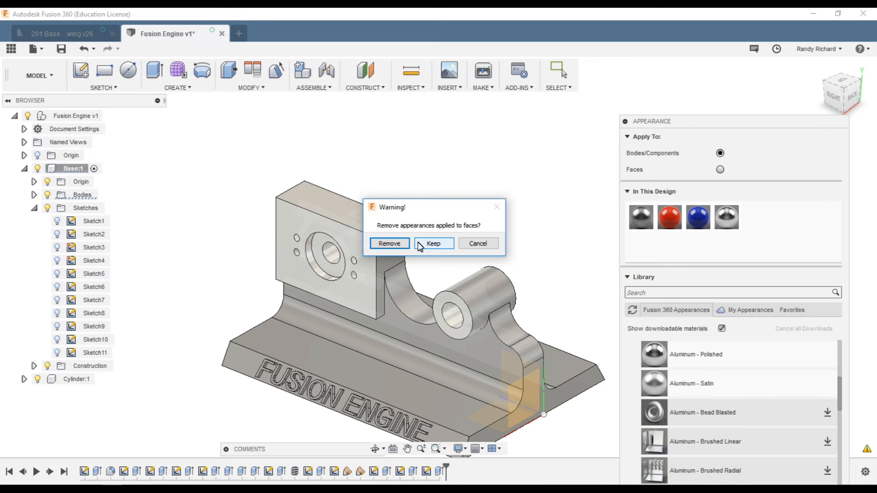
left_click(433, 244)
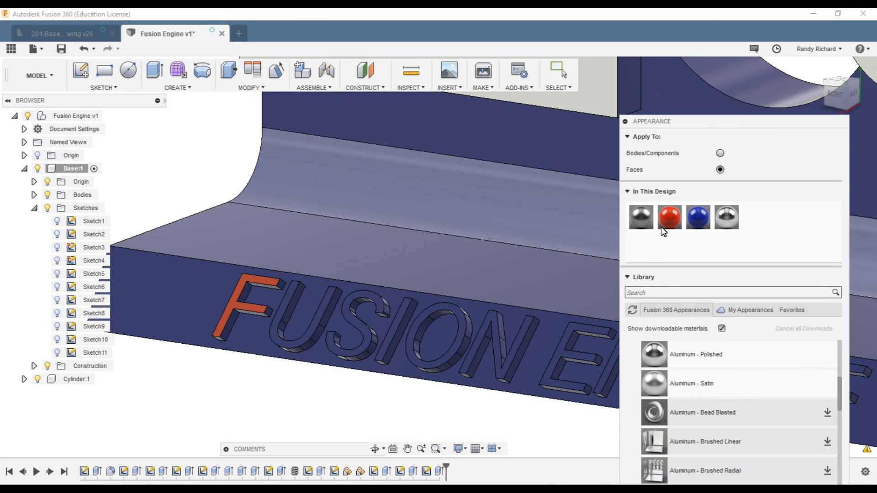
Apply Paint - Enamel Glossy (Red) to the remaining FUSION ENGINE letters
left_click(698, 217)
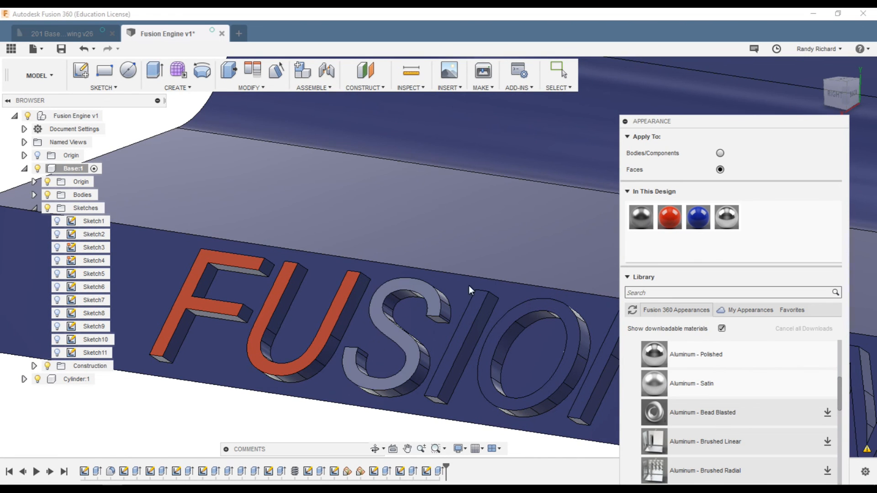
left_click(472, 310)
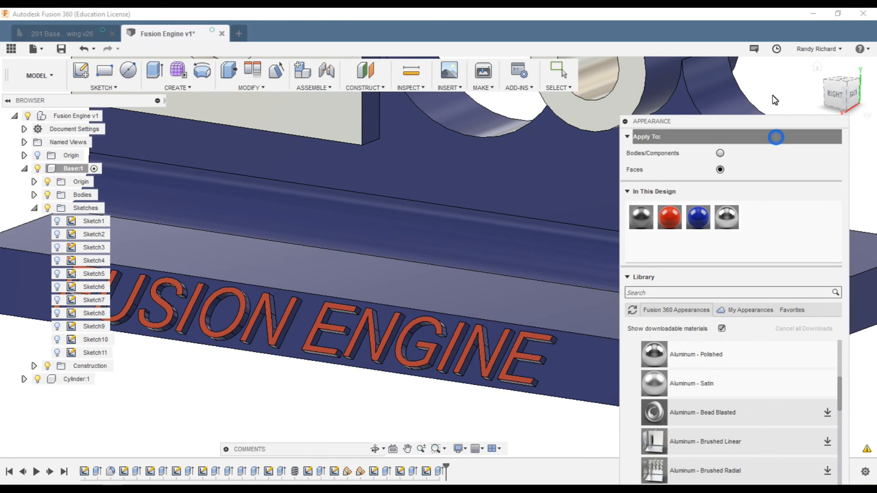
left_click(557, 72)
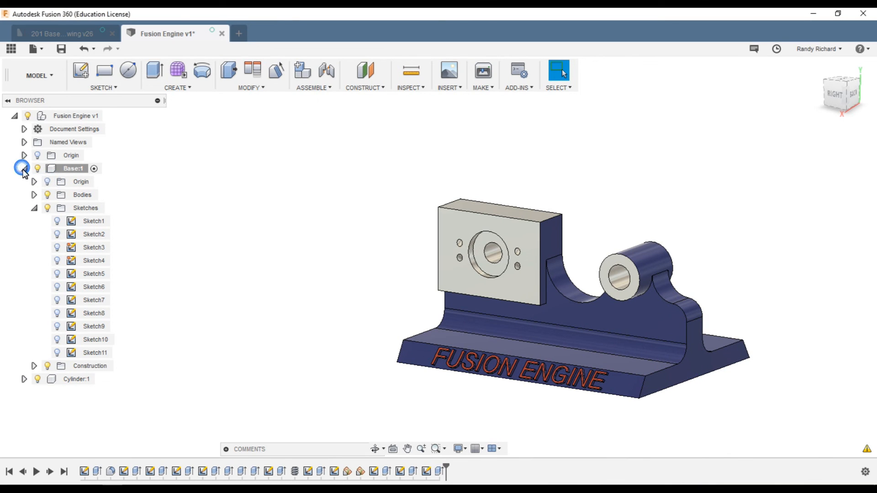
Collapse the Base:1 component in the Browser tree
left_click(23, 168)
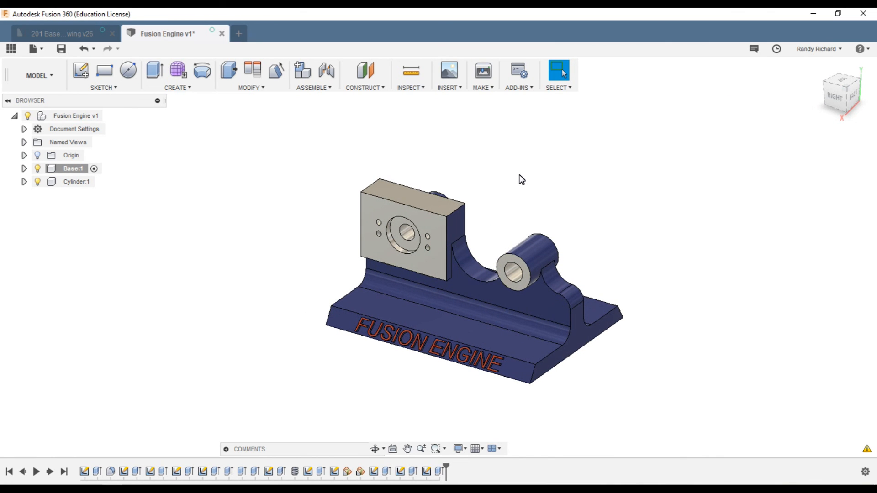
mouse_move(319, 242)
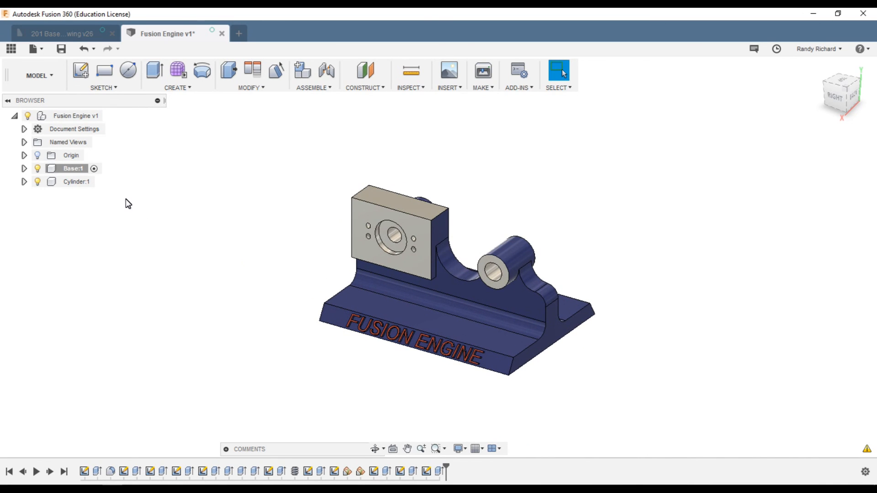
mouse_move(106, 249)
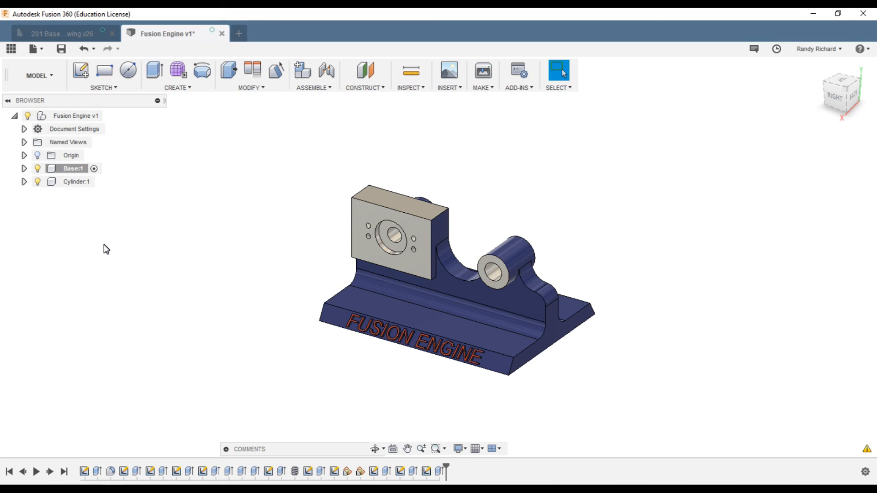
mouse_move(144, 272)
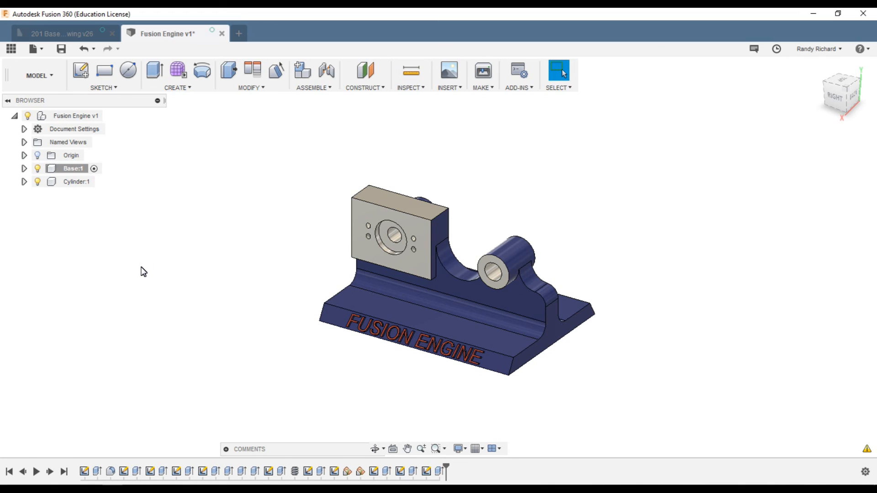
mouse_move(164, 263)
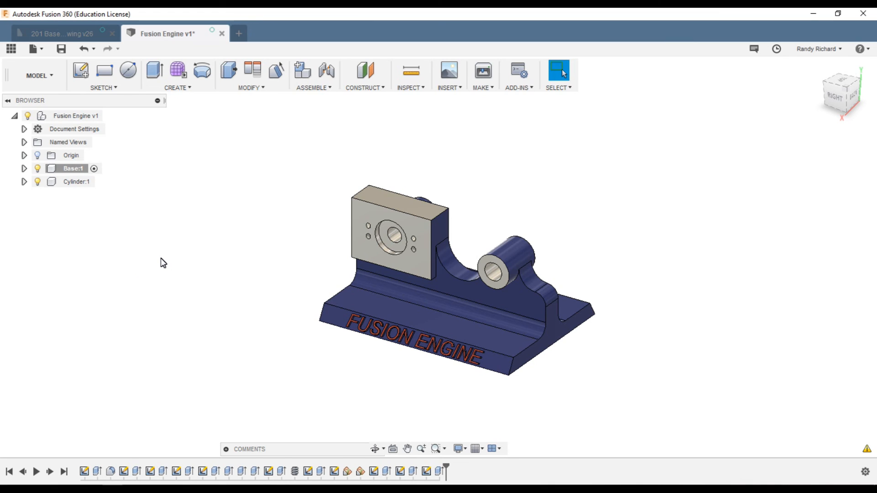
mouse_move(126, 254)
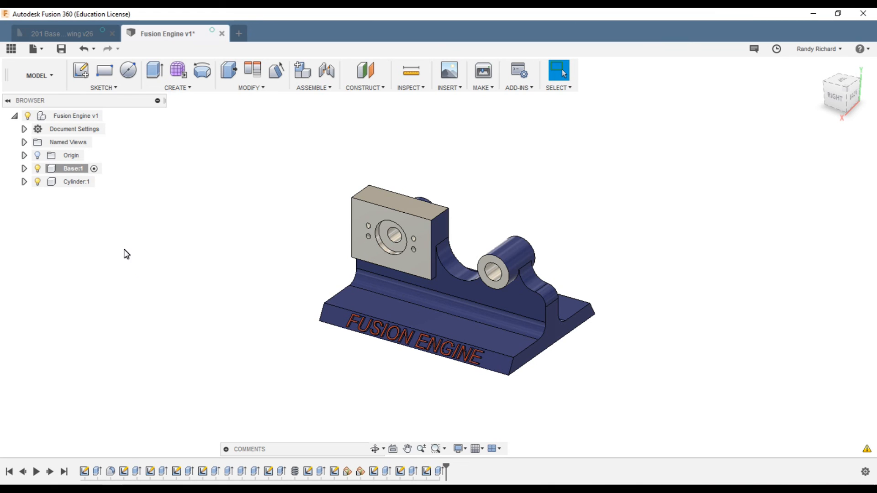
mouse_move(276, 351)
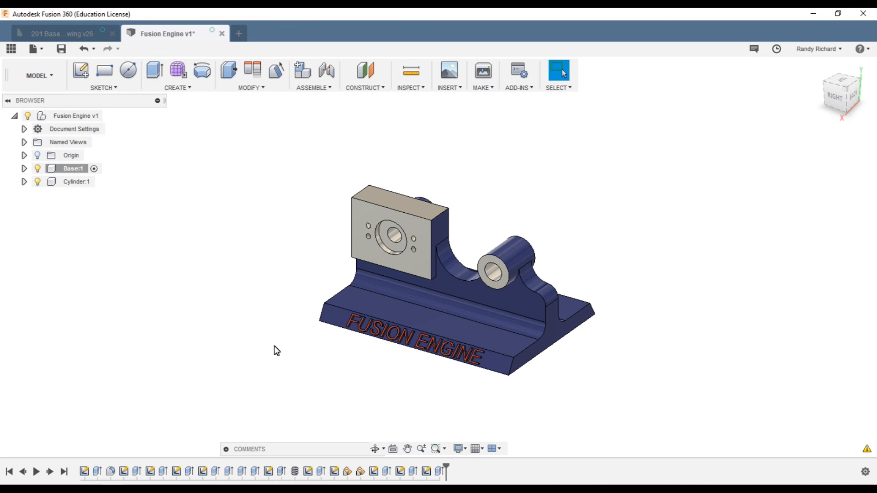